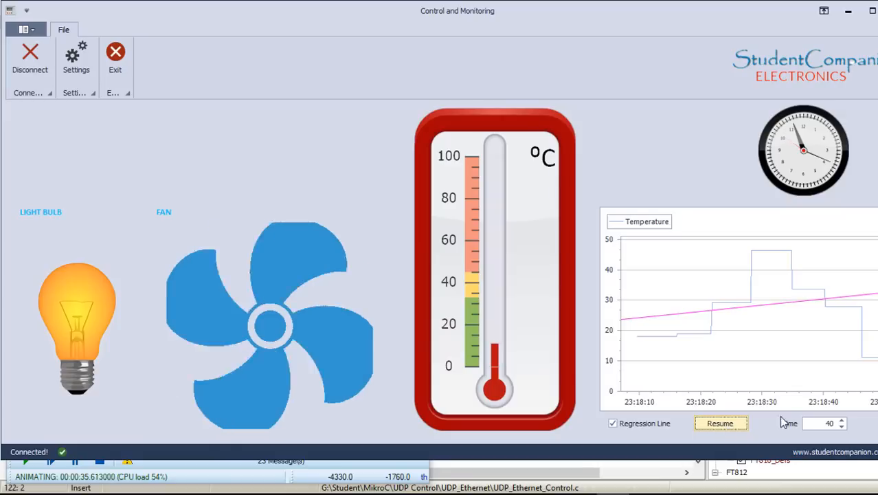
# - Resume live temperature charting and raise the Time spinner to lengthen the chart window
pyautogui.click(720, 423)
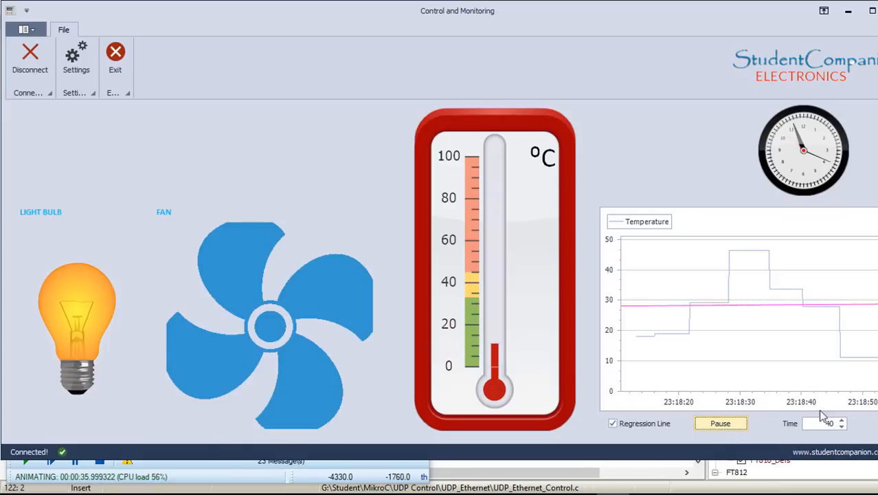
pyautogui.click(841, 421)
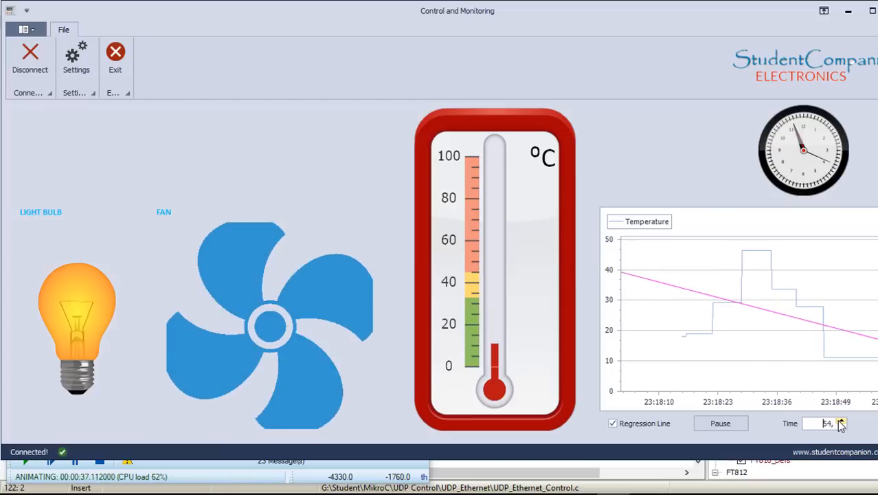
pyautogui.click(77, 327)
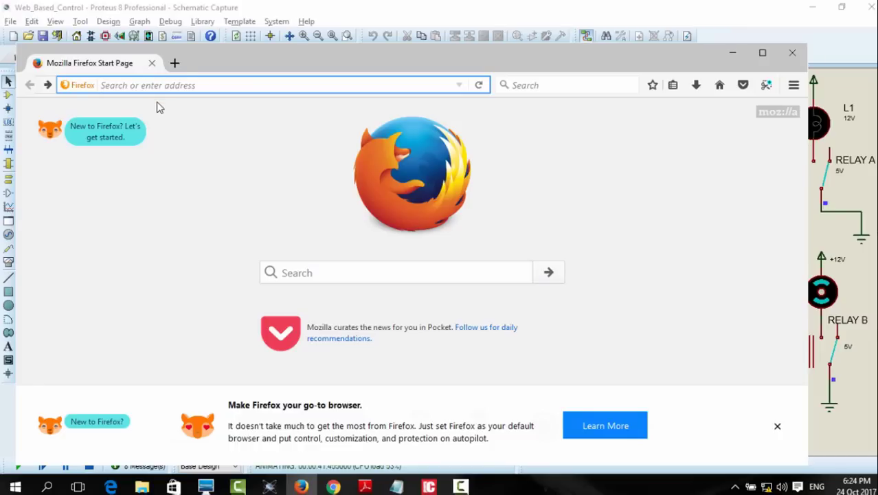
# - Load 192.168.0.5/ in Firefox and toggle relay A from the board's web control page
pyautogui.write('192.168.0.5/')
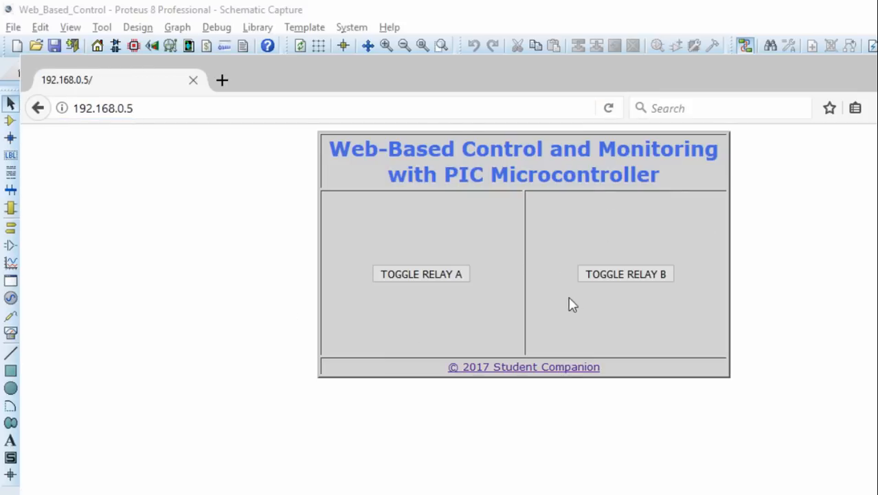
pyautogui.click(420, 274)
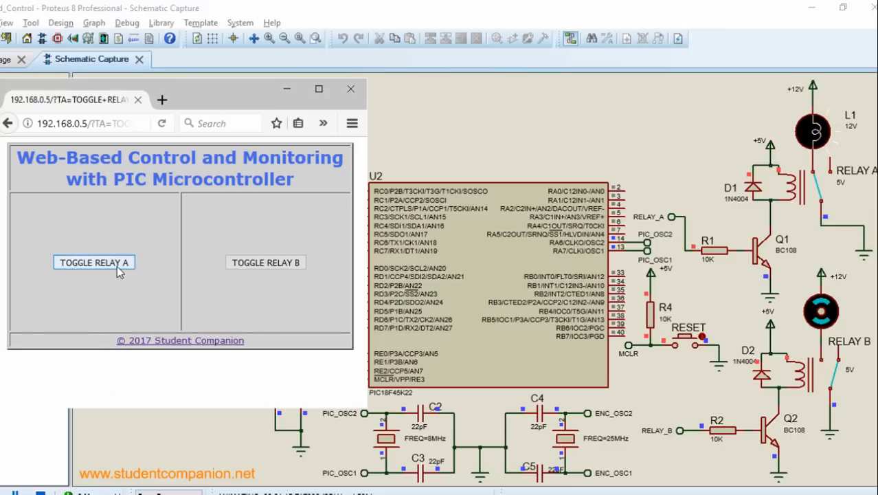
pyautogui.click(266, 262)
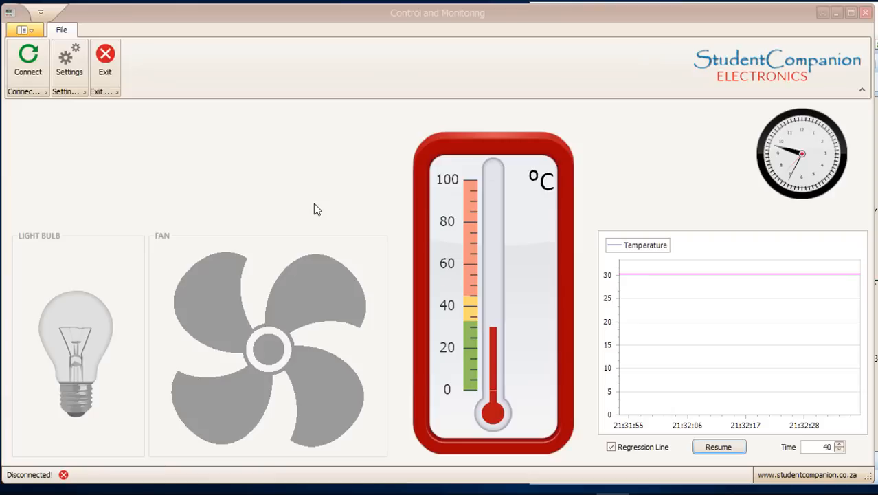
pyautogui.moveTo(137, 396)
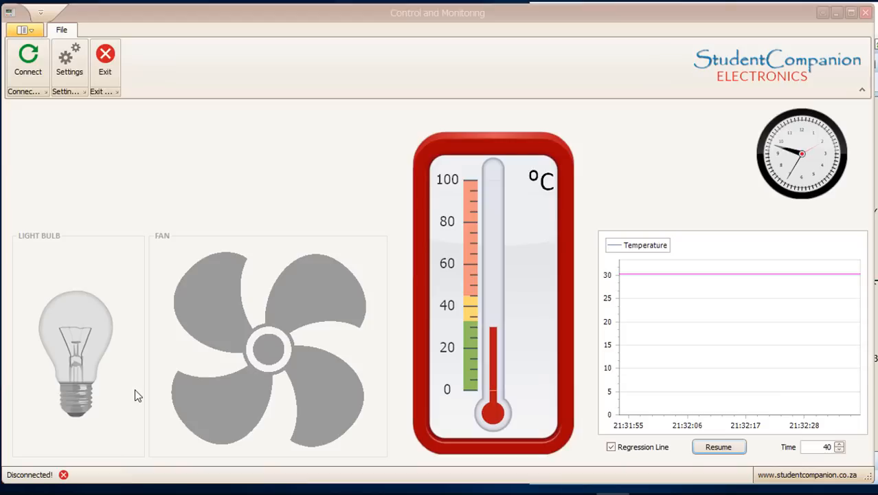
pyautogui.moveTo(121, 377)
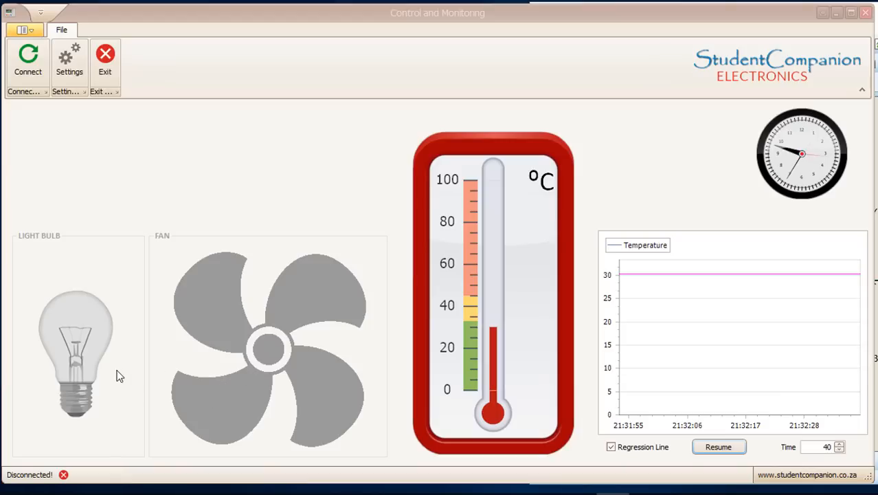
pyautogui.moveTo(337, 376)
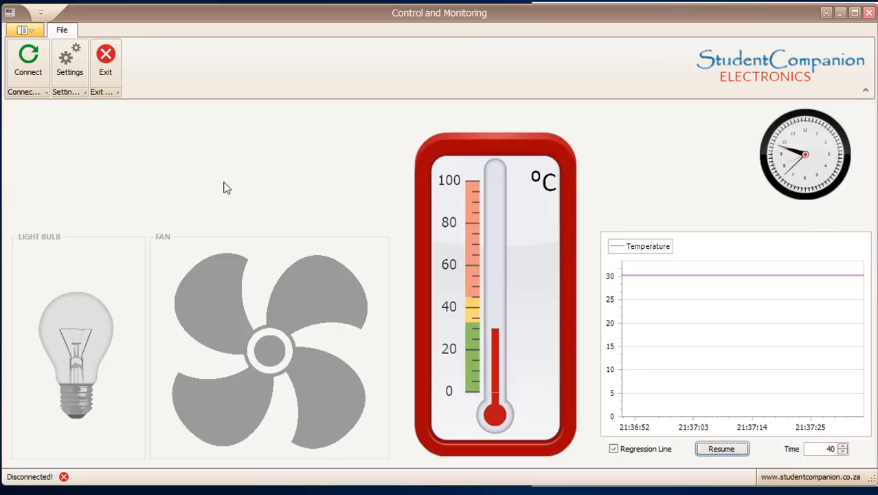
pyautogui.moveTo(93, 357)
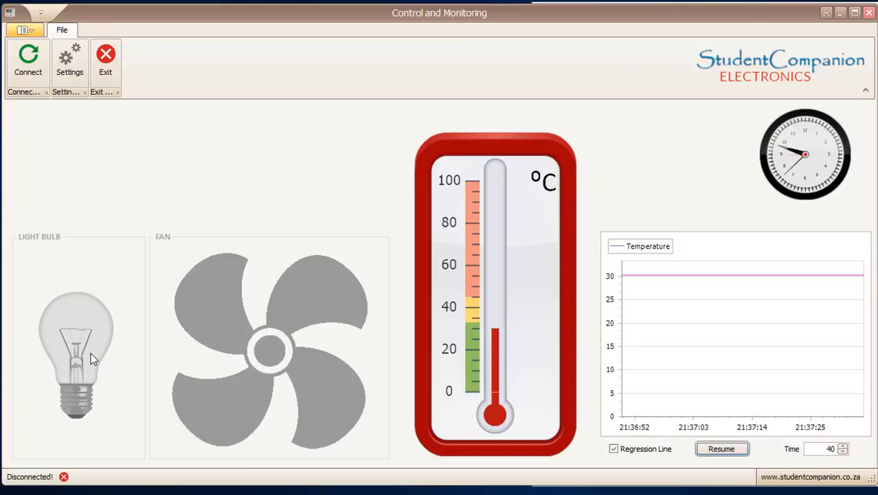
pyautogui.moveTo(275, 365)
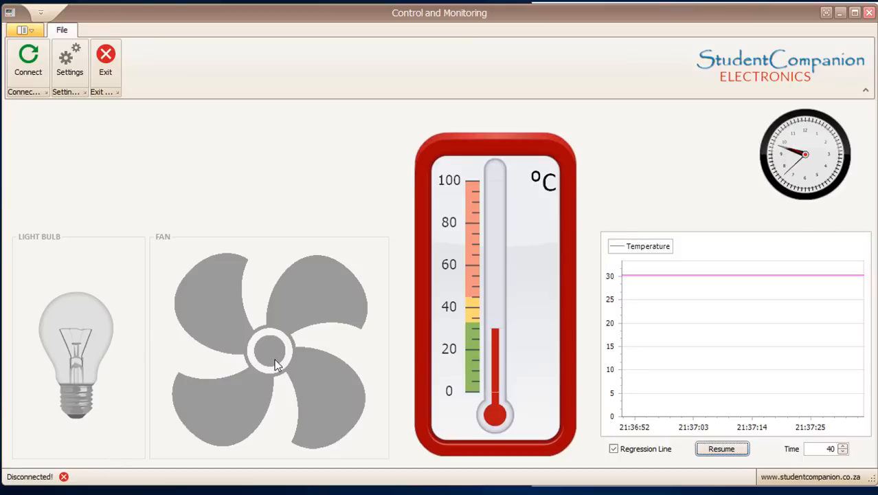
pyautogui.moveTo(466, 330)
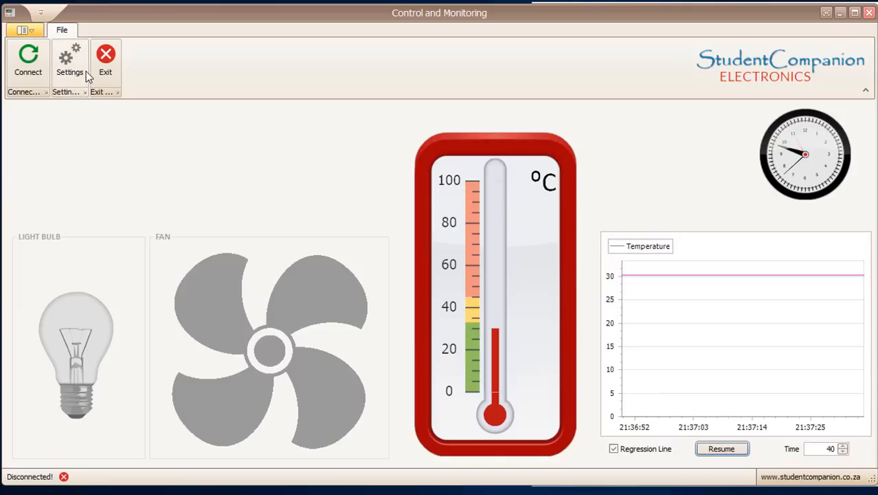
# - Connect the app to the board, then bring up the Settings dialog
pyautogui.click(28, 62)
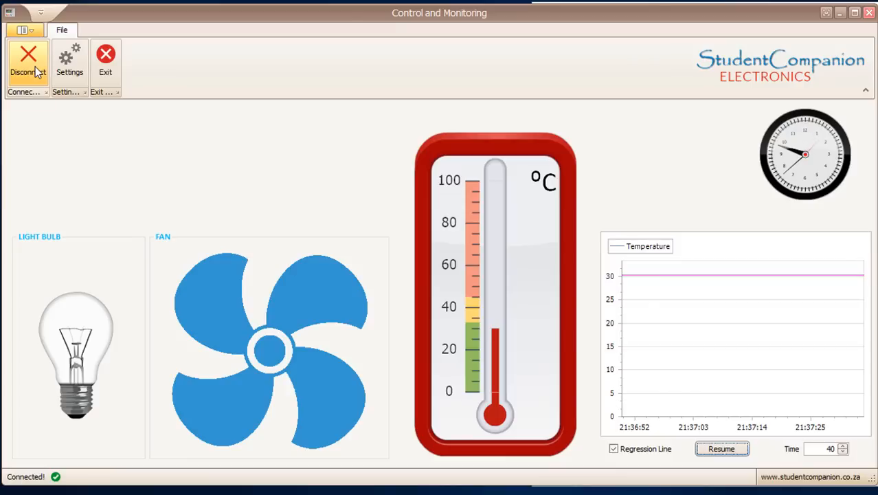
pyautogui.moveTo(69, 72)
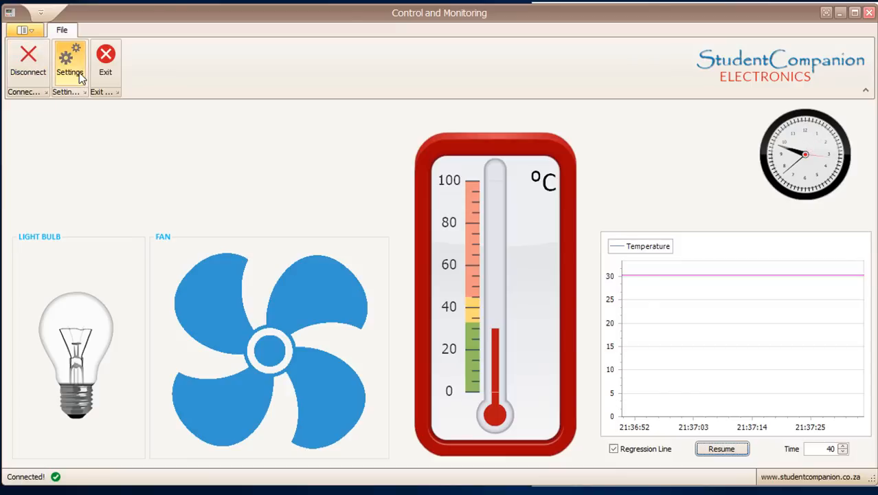
pyautogui.click(69, 61)
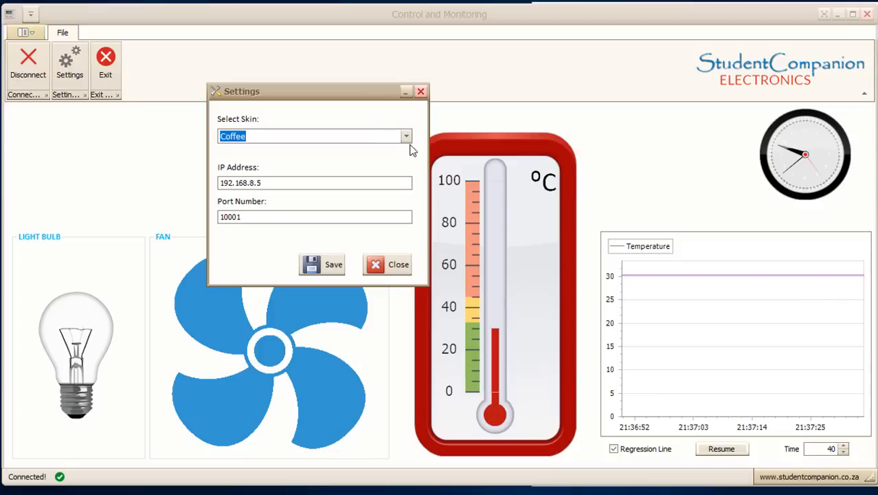
# - Try the Blue, Green, Sky Blue, White and Pink interface skins in turn
pyautogui.click(407, 136)
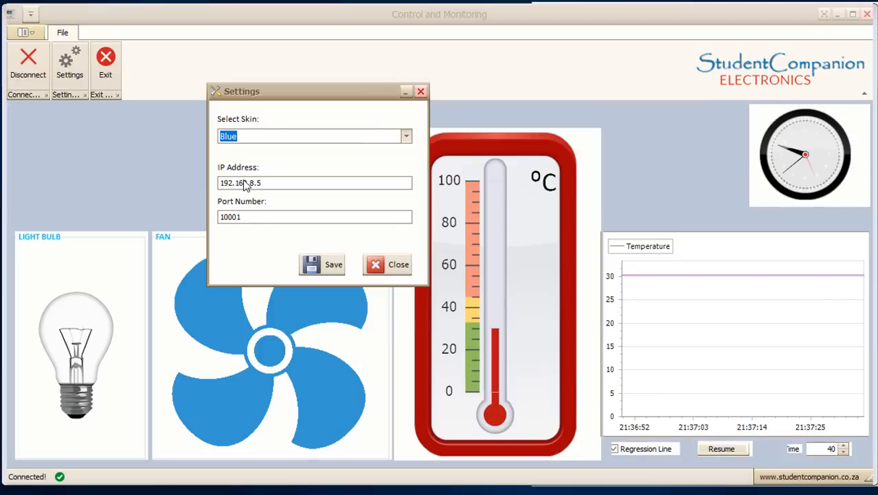
pyautogui.click(407, 136)
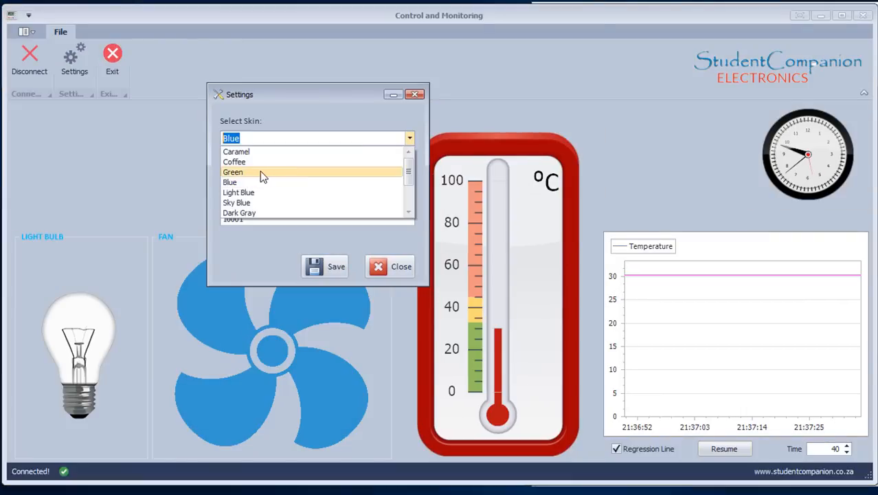
pyautogui.click(232, 172)
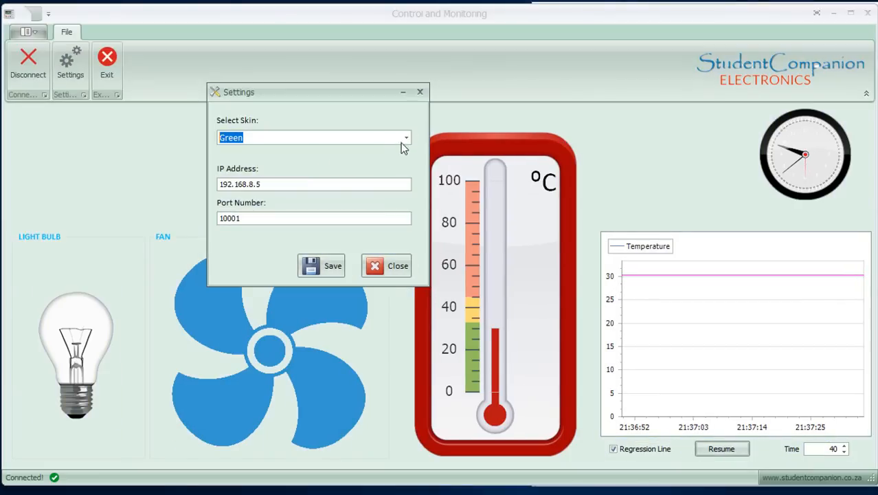
pyautogui.click(407, 138)
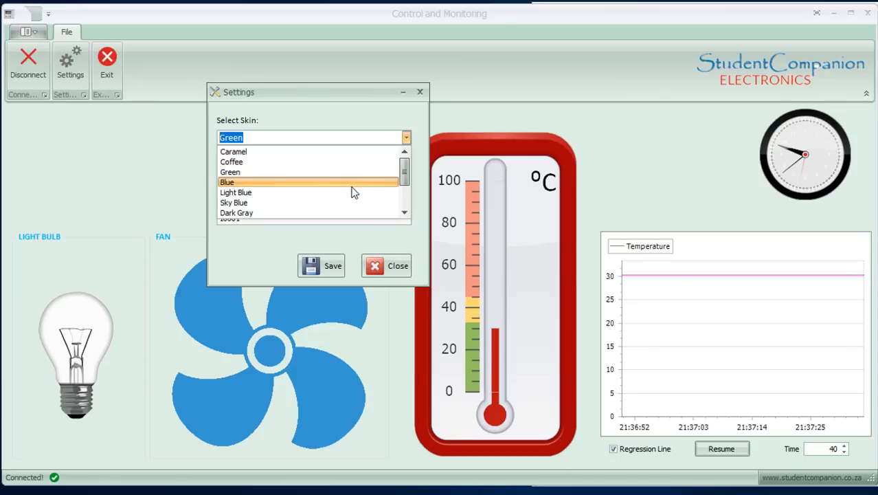
pyautogui.click(233, 202)
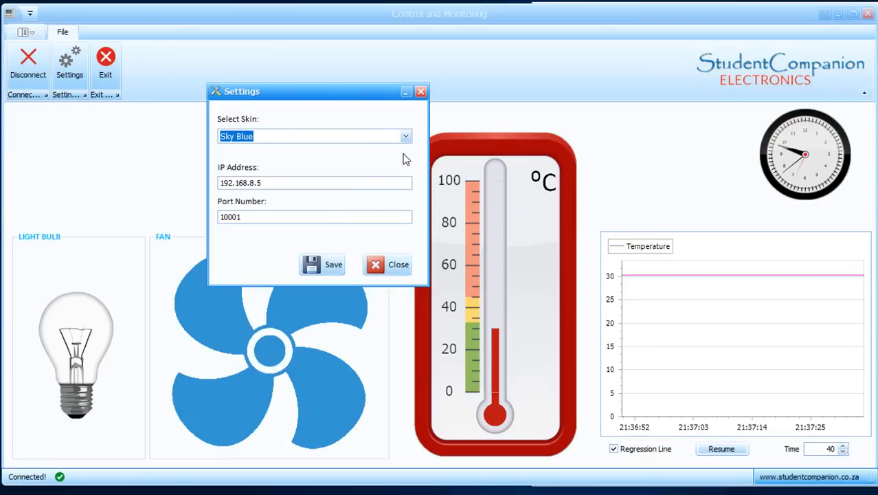
pyautogui.click(405, 136)
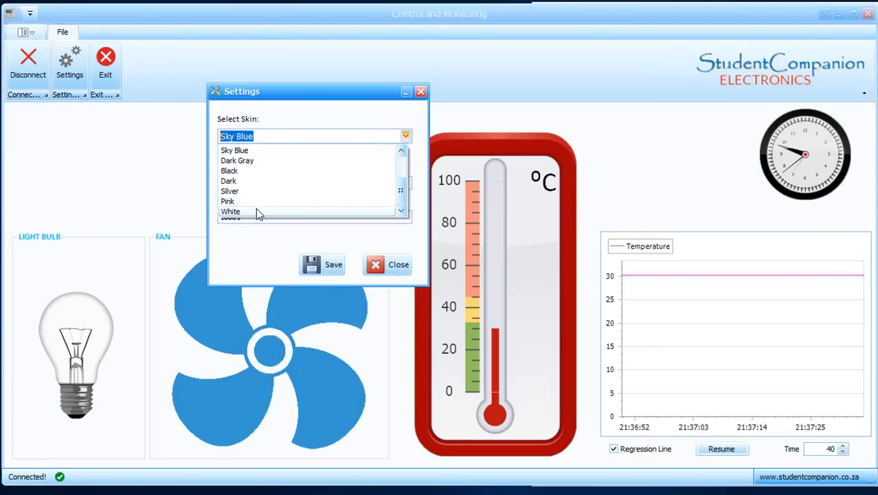
pyautogui.click(231, 212)
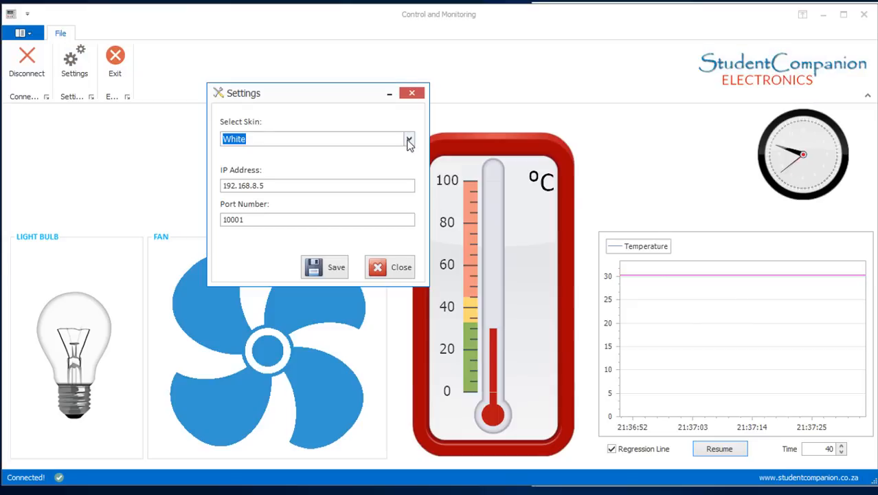
pyautogui.click(410, 139)
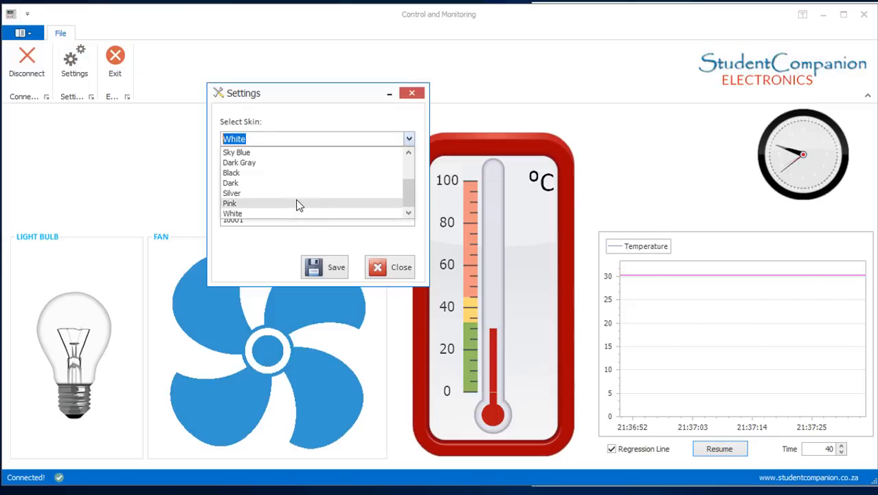
pyautogui.click(230, 204)
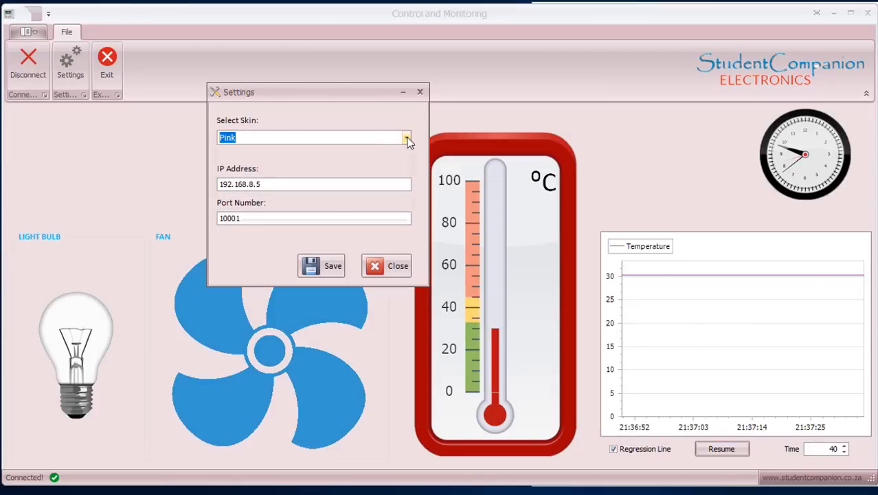
# - Settle on the Light Blue skin and save the application settings
pyautogui.click(407, 138)
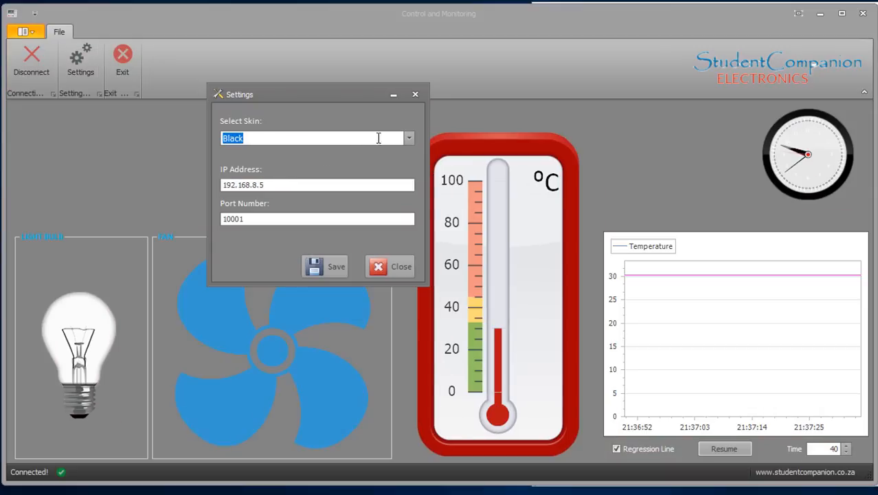
pyautogui.click(409, 138)
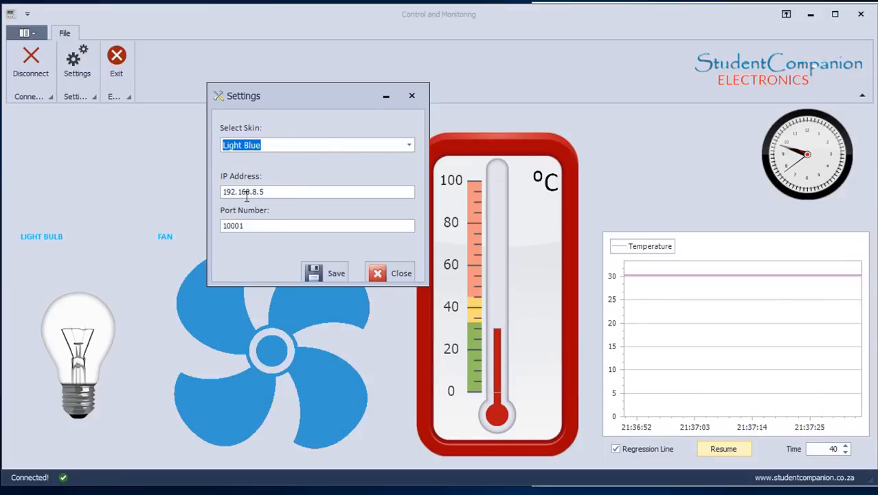
pyautogui.click(275, 192)
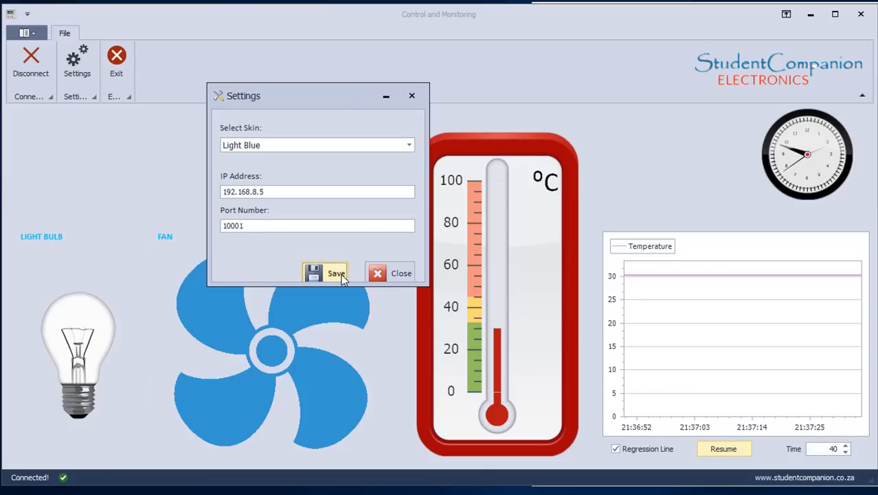
pyautogui.click(337, 272)
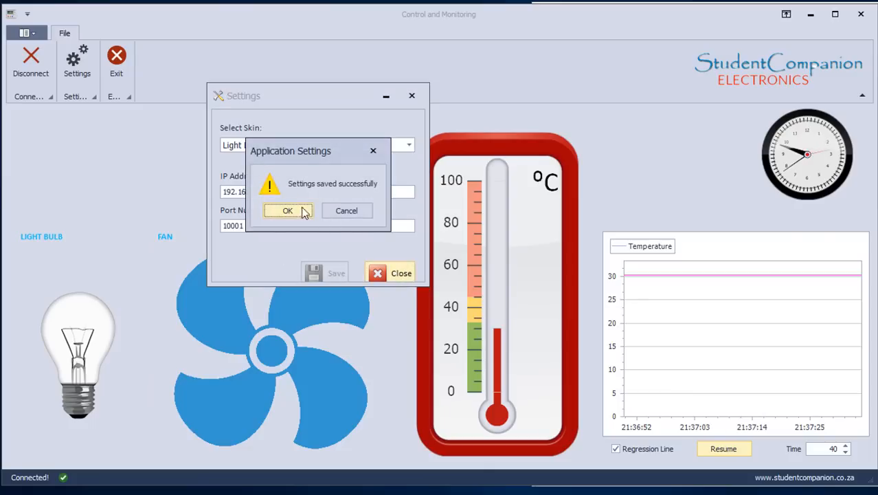
# - Acknowledge the settings-saved message and resume live temperature charting on the dashboard
pyautogui.click(288, 211)
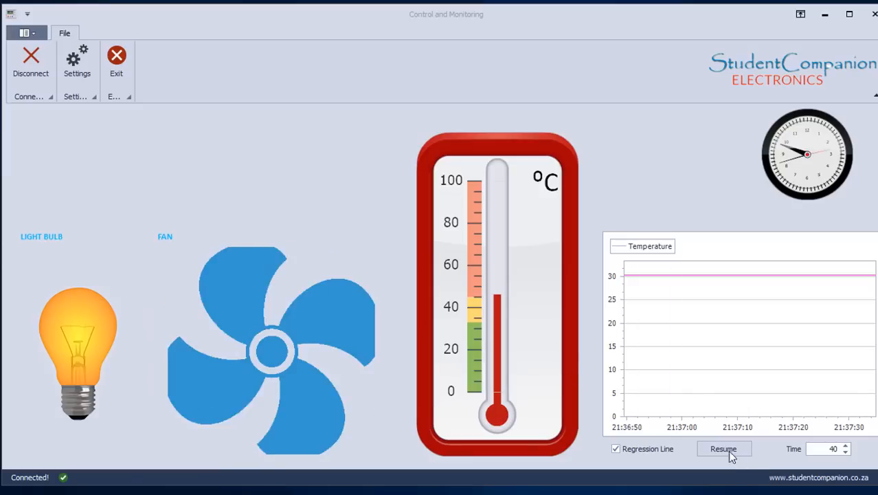
pyautogui.click(723, 448)
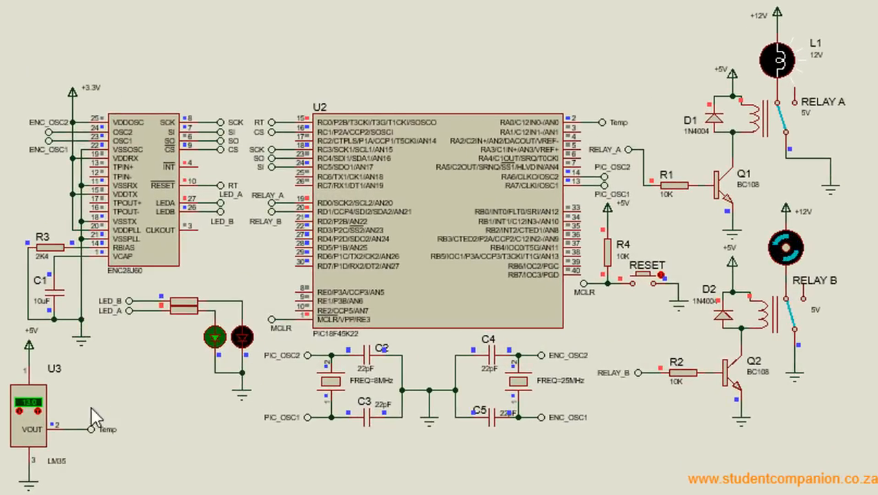
# - Adjust the LM35 sensor U3's simulated temperature in the running Proteus circuit
pyautogui.click(37, 412)
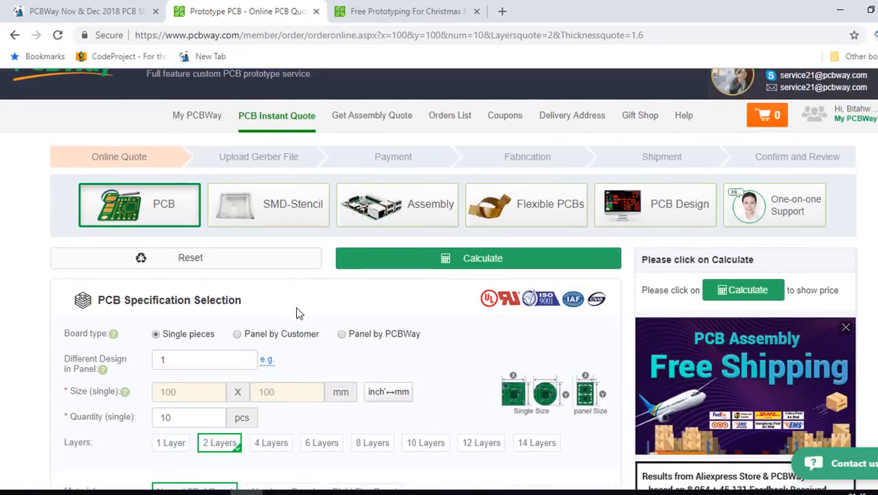
# - Leave the quote form for the Free Prototyping For Christmas event page and look through it
pyautogui.scroll(-3)
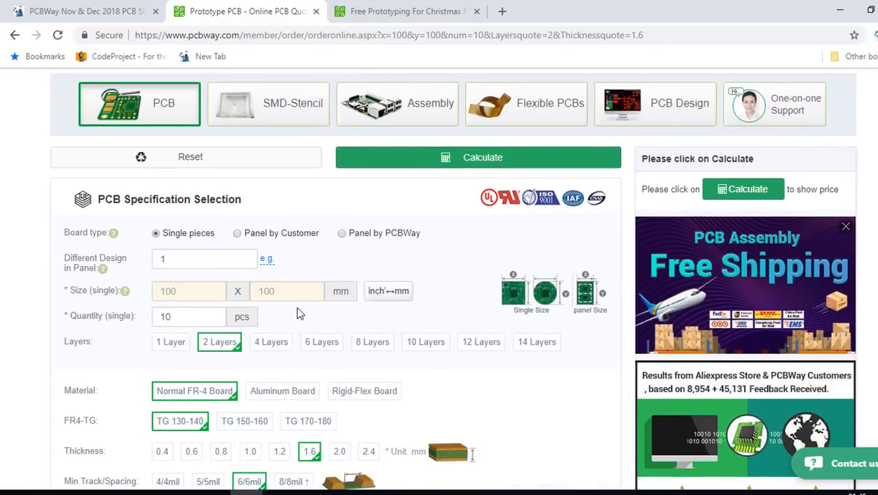
pyautogui.scroll(-3)
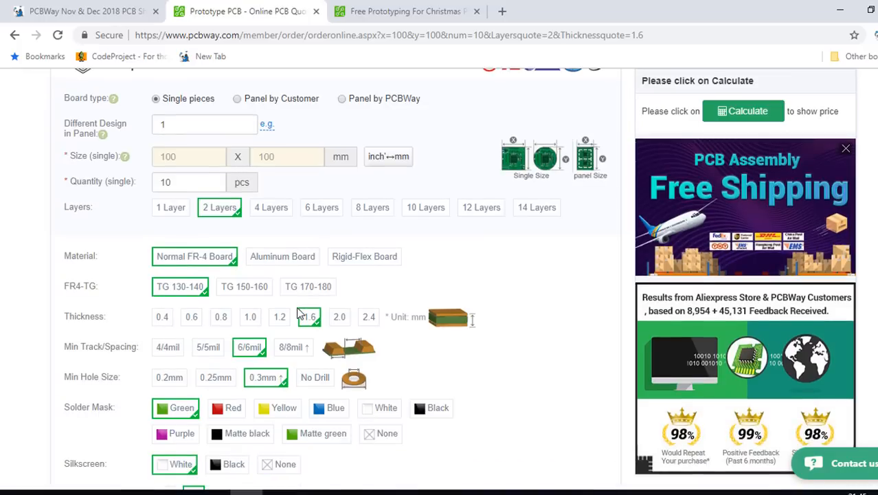
pyautogui.click(406, 11)
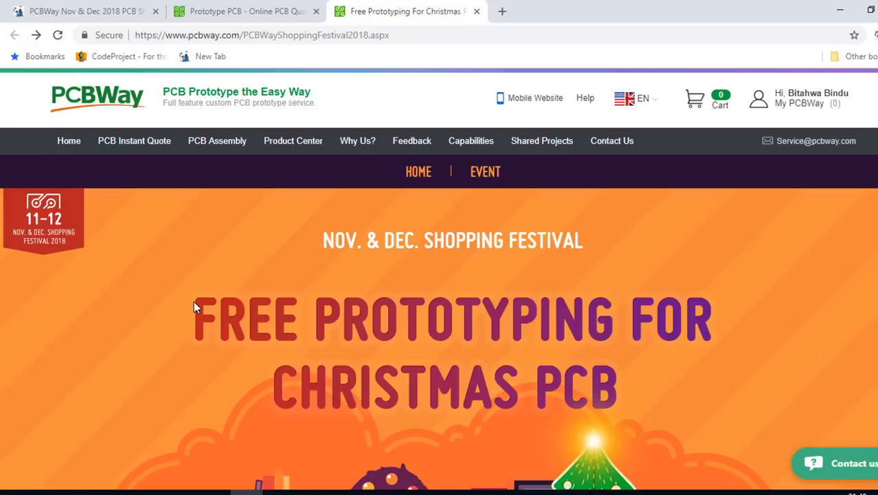
pyautogui.scroll(-3)
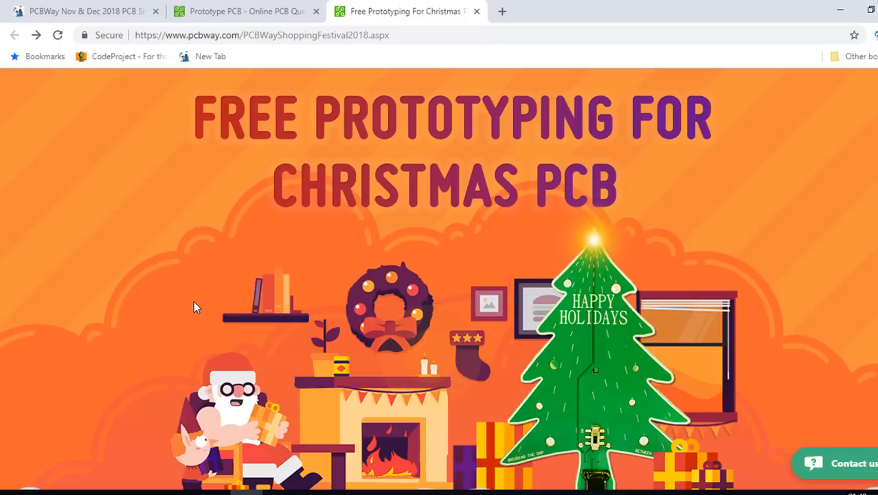
pyautogui.scroll(3)
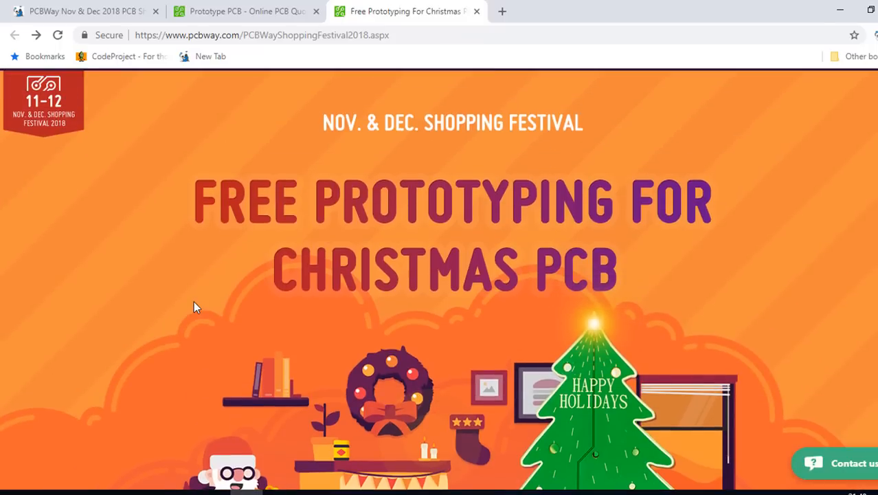
pyautogui.scroll(-3)
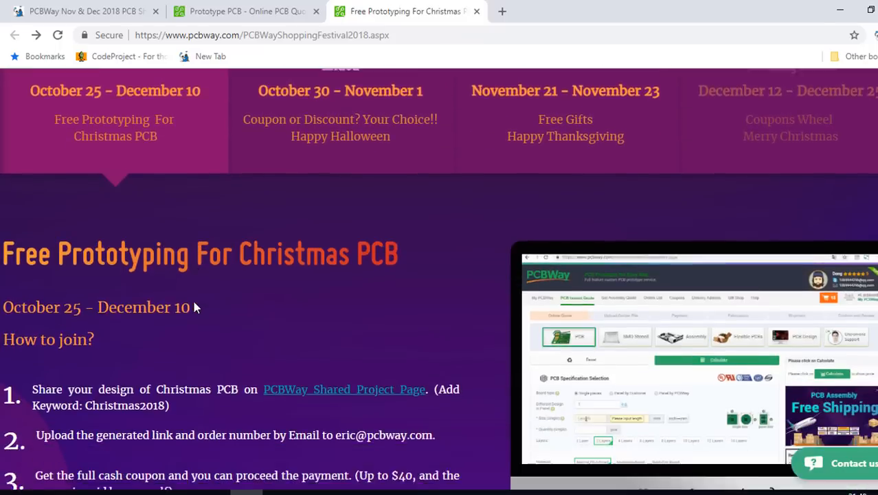
pyautogui.scroll(-3)
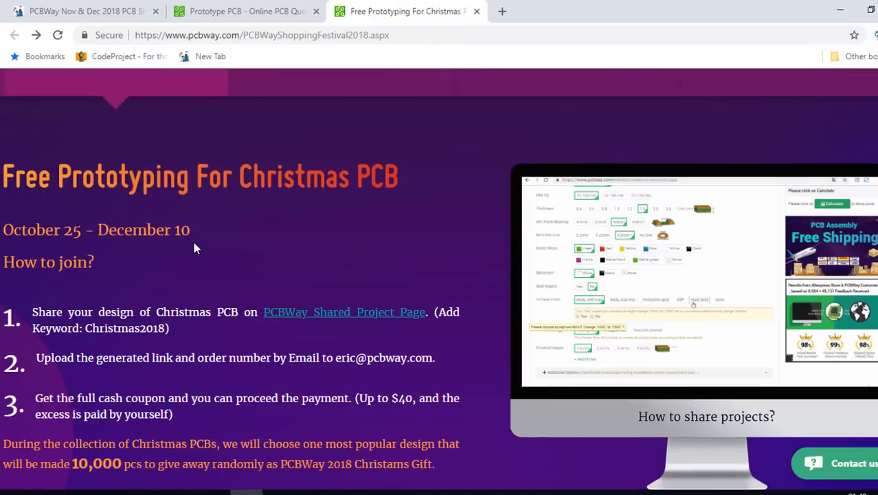
pyautogui.scroll(-3)
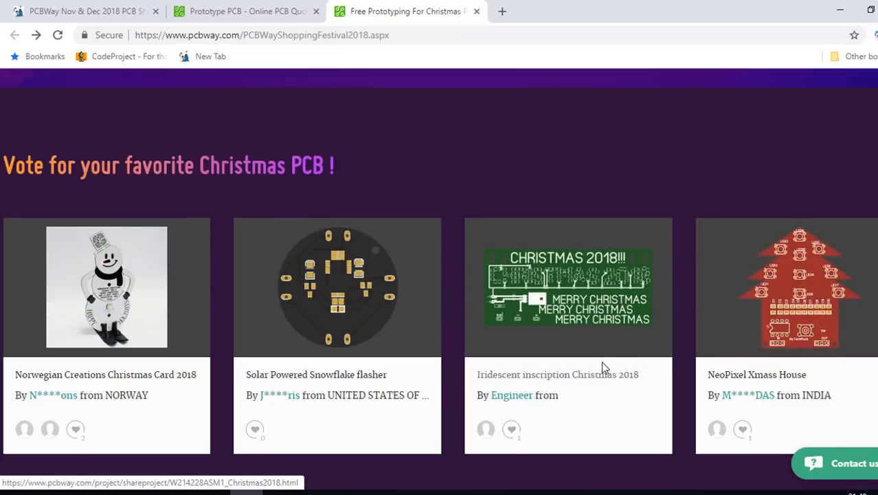
pyautogui.moveTo(685, 364)
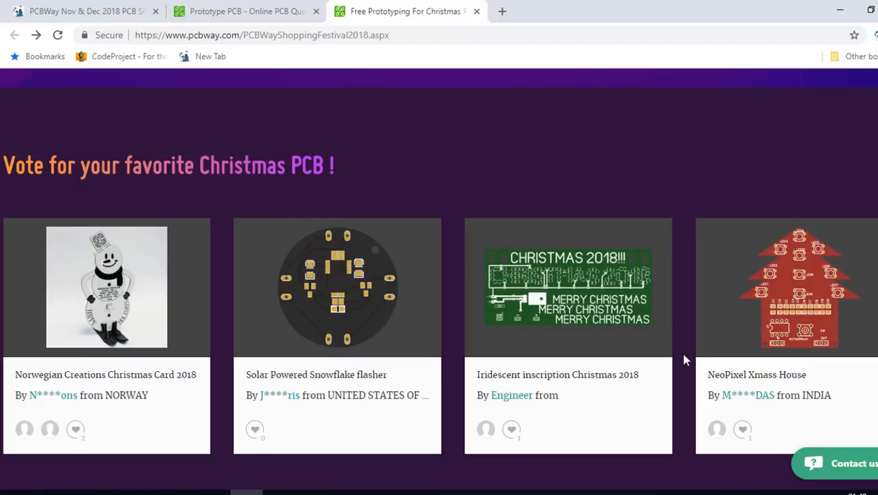
pyautogui.scroll(3)
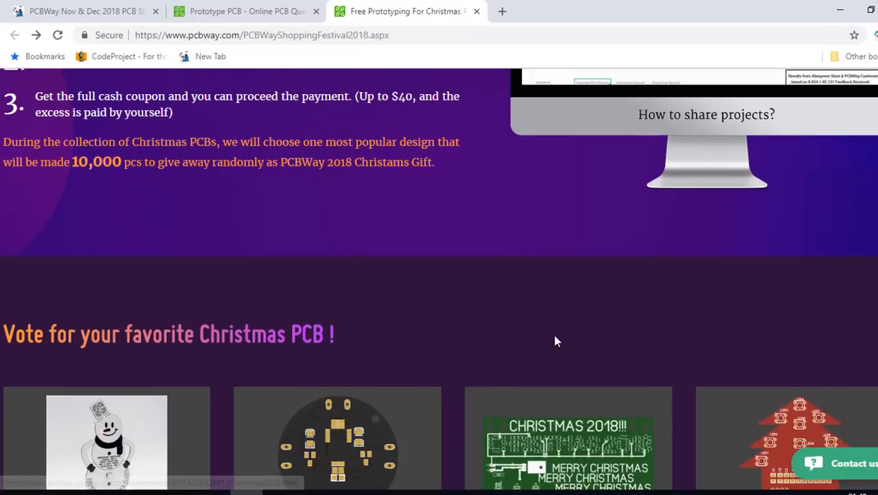
pyautogui.scroll(3)
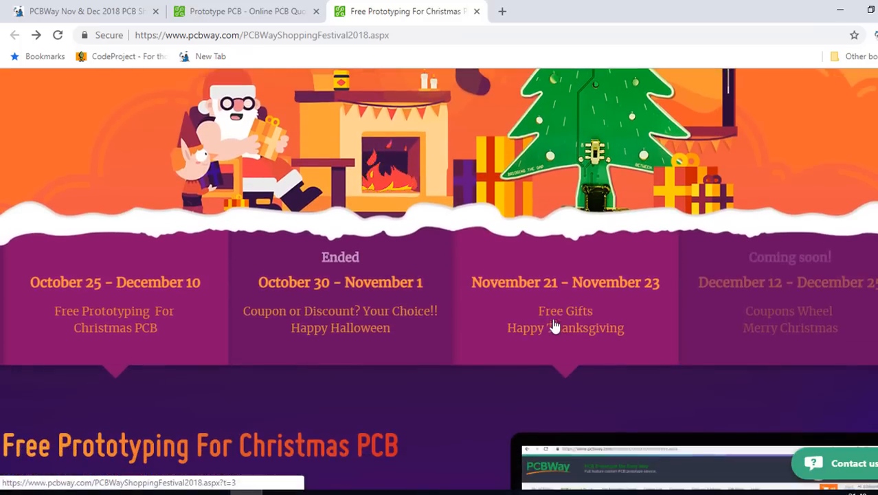
pyautogui.moveTo(649, 305)
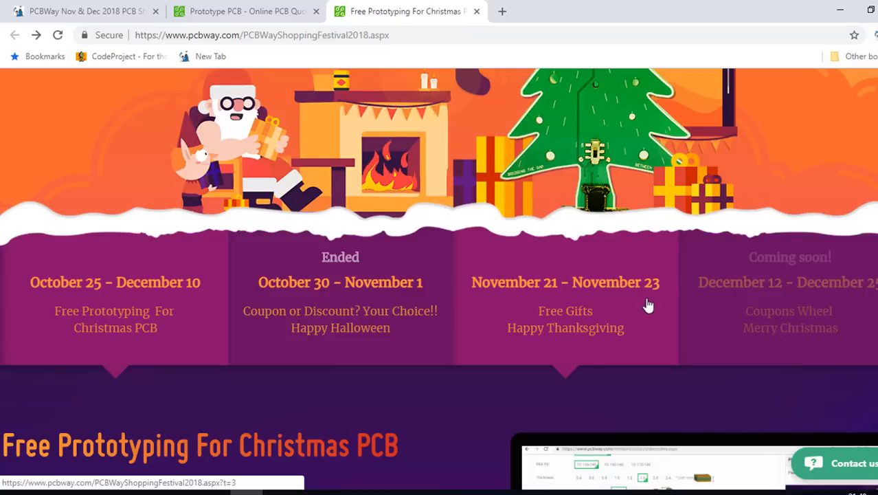
pyautogui.moveTo(574, 342)
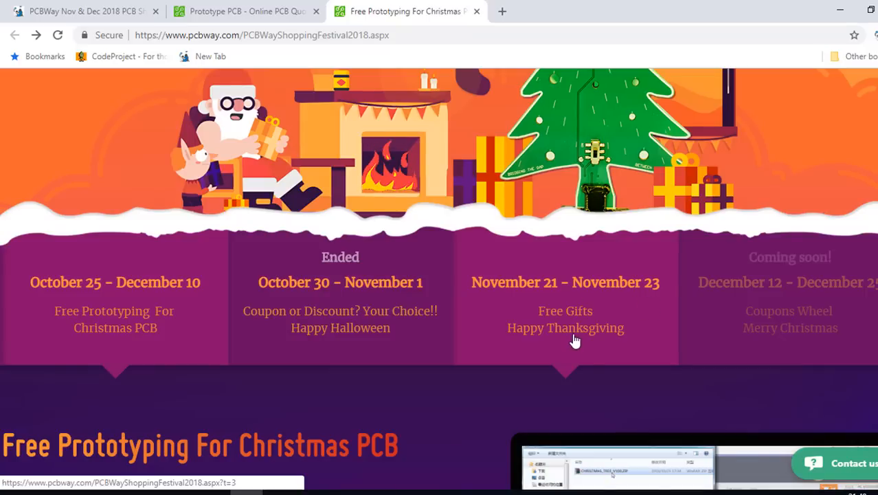
# - Open the Free Gifts Happy Thanksgiving page and browse its giveaway items
pyautogui.click(565, 319)
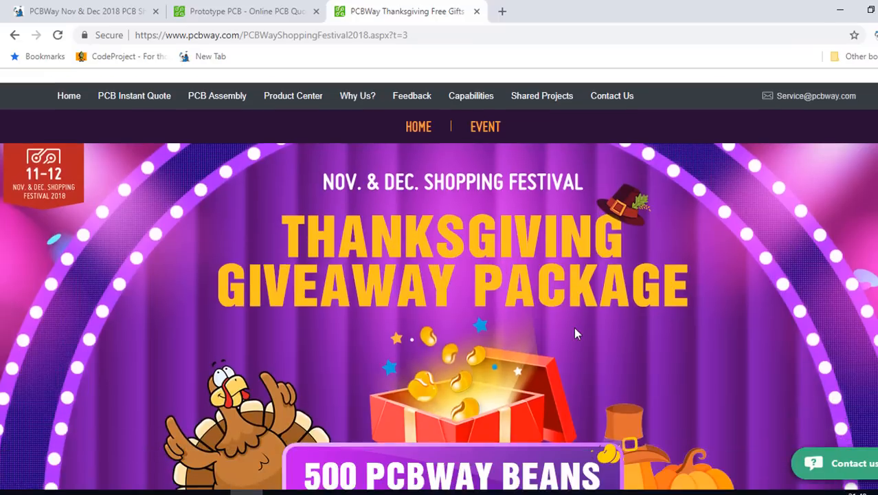
pyautogui.scroll(-3)
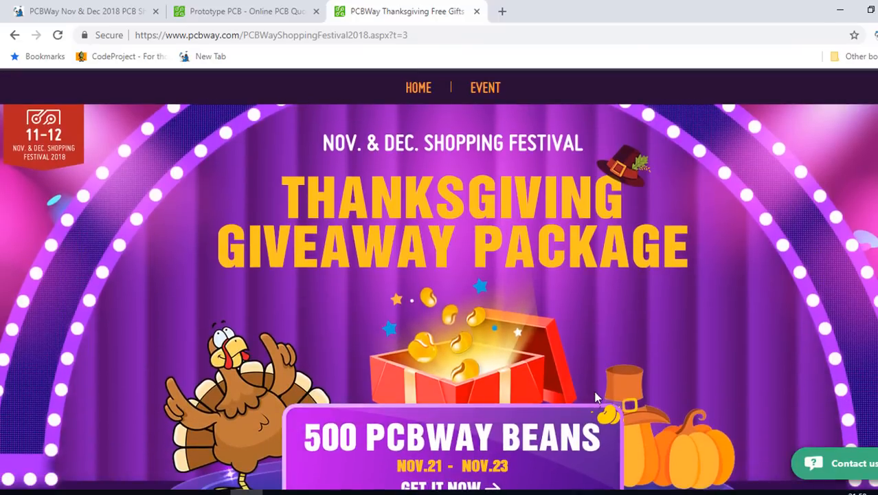
pyautogui.scroll(-3)
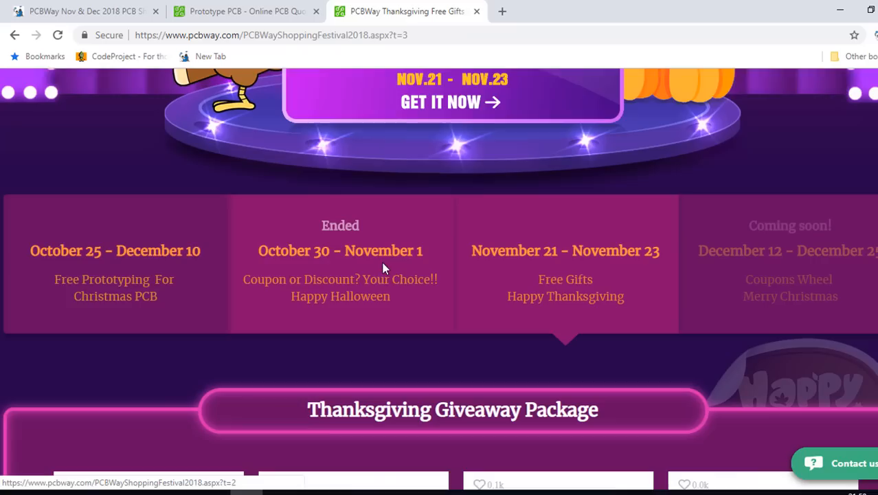
pyautogui.scroll(-3)
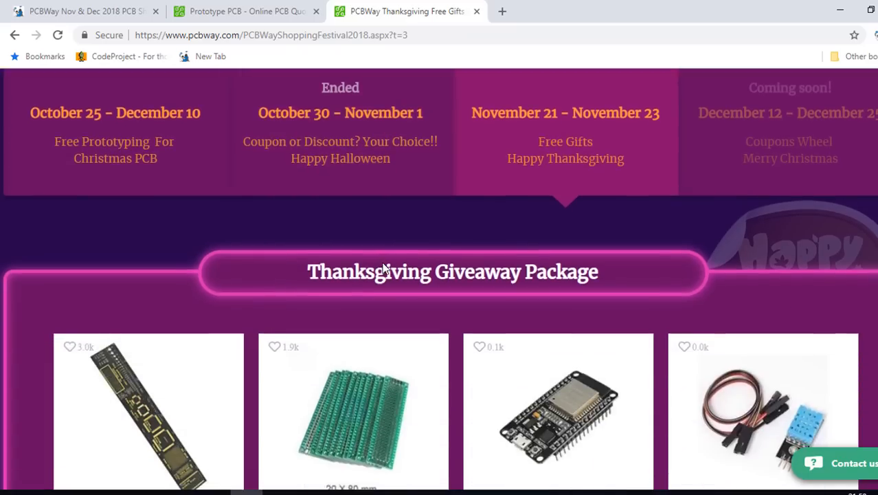
pyautogui.scroll(-3)
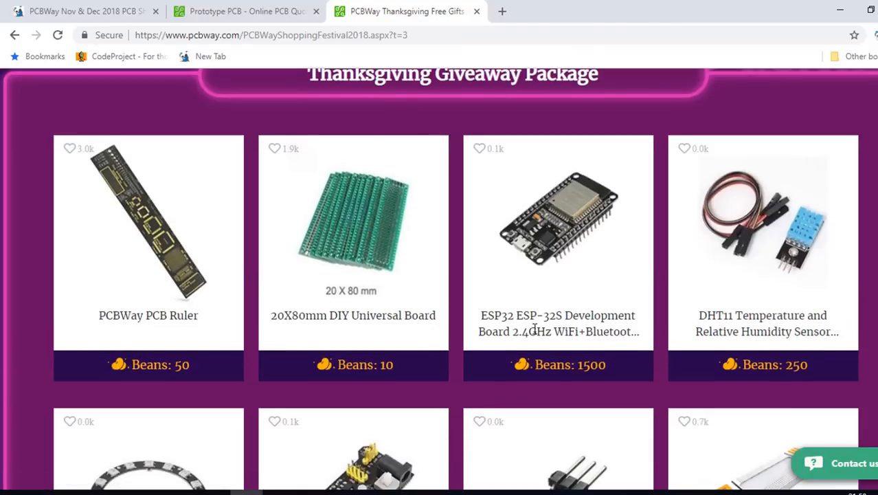
pyautogui.scroll(-3)
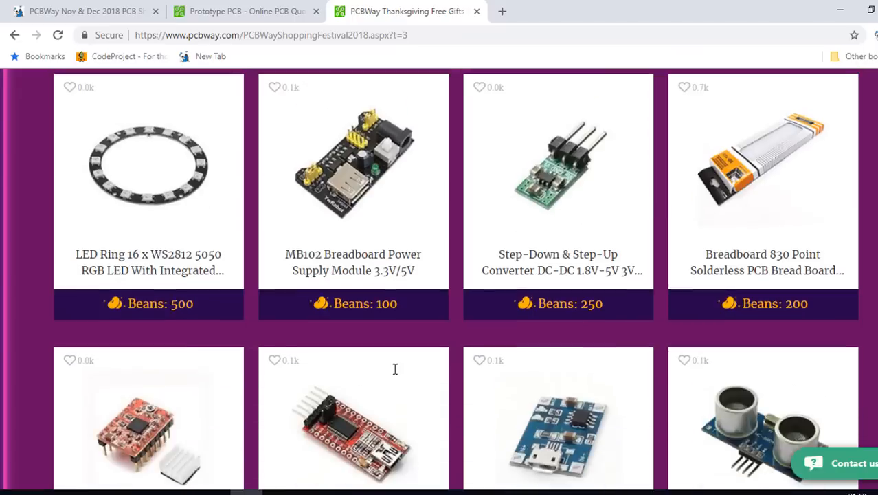
pyautogui.scroll(-3)
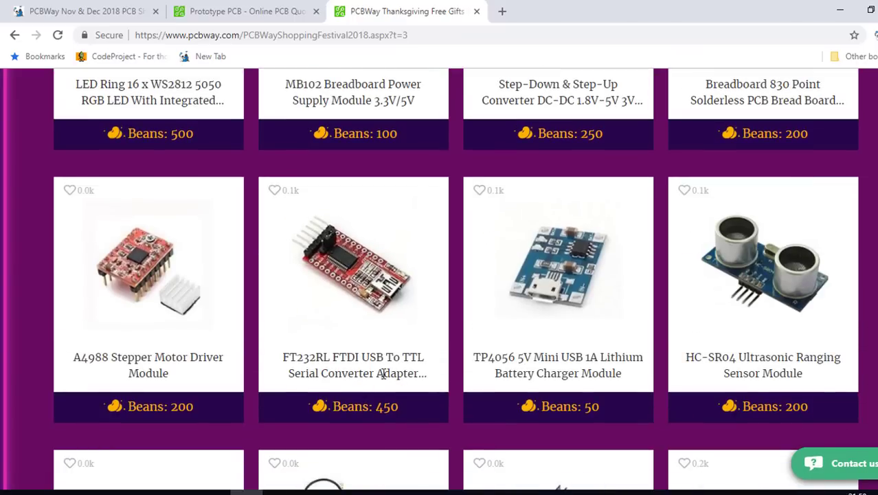
pyautogui.moveTo(717, 410)
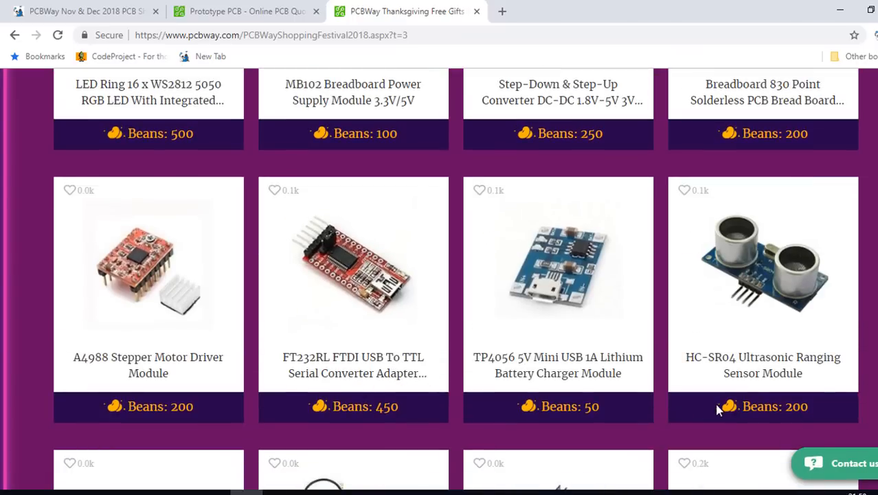
pyautogui.scroll(-3)
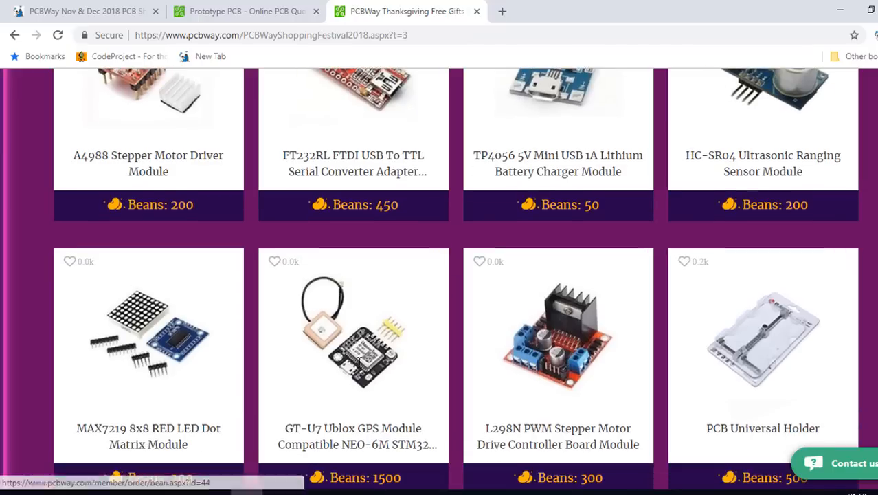
pyautogui.scroll(3)
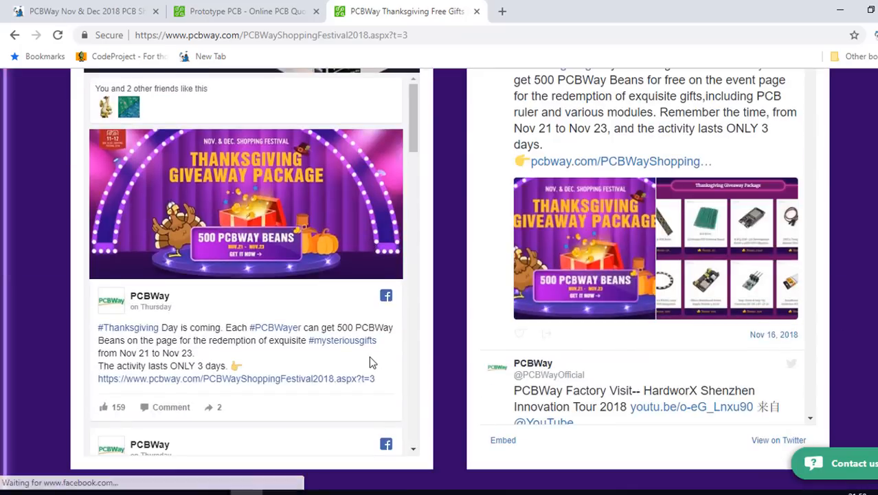
pyautogui.scroll(3)
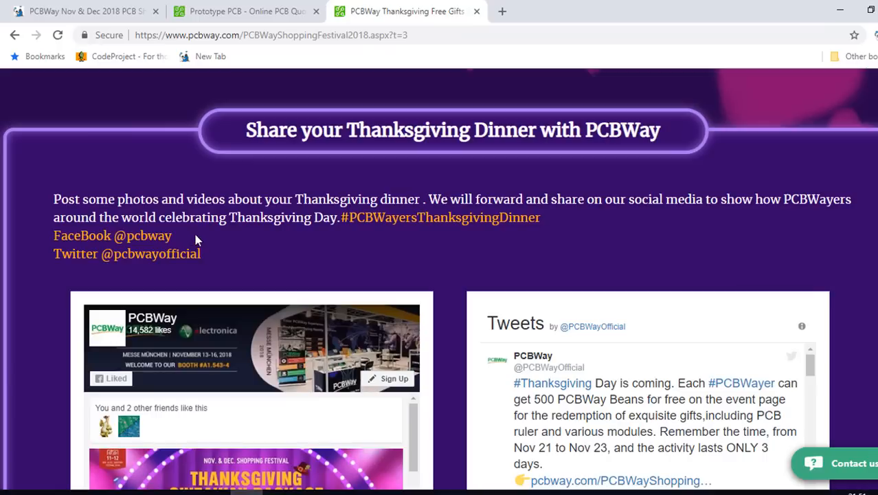
pyautogui.moveTo(267, 253)
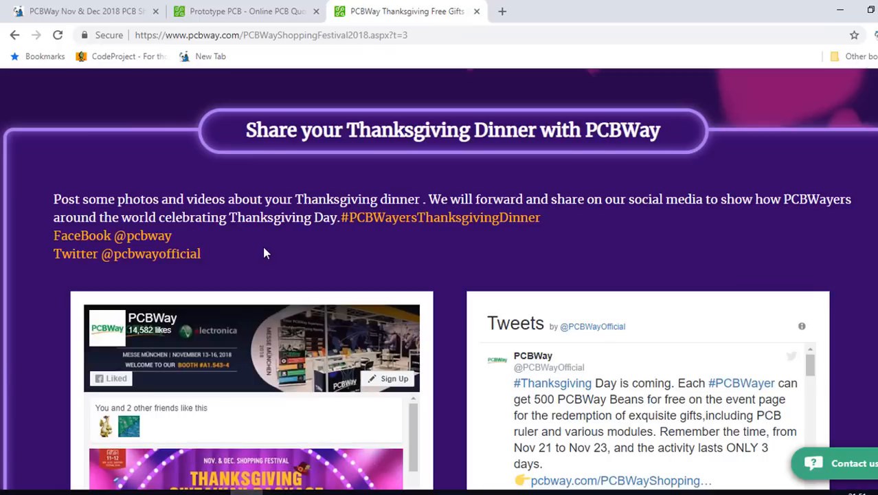
pyautogui.scroll(-3)
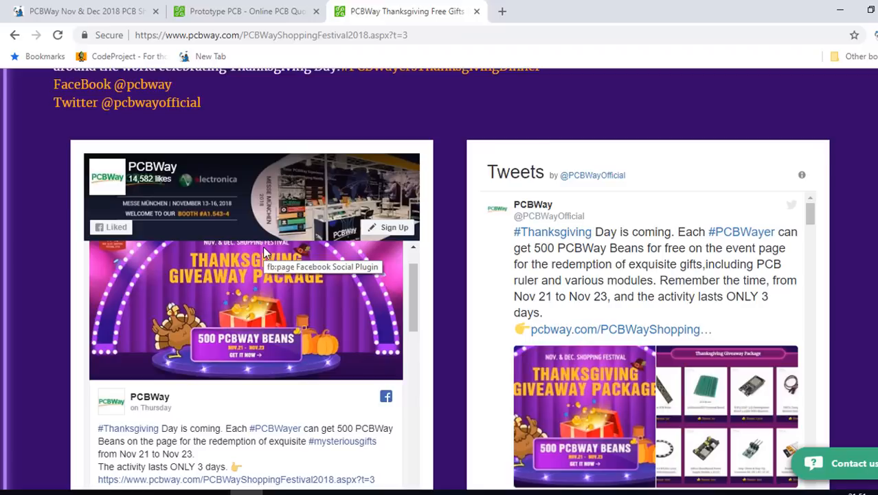
pyautogui.scroll(-3)
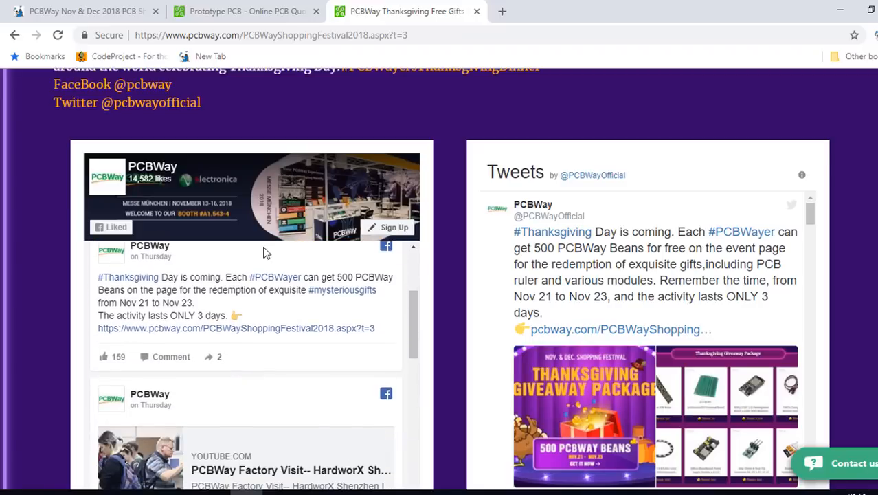
pyautogui.scroll(-3)
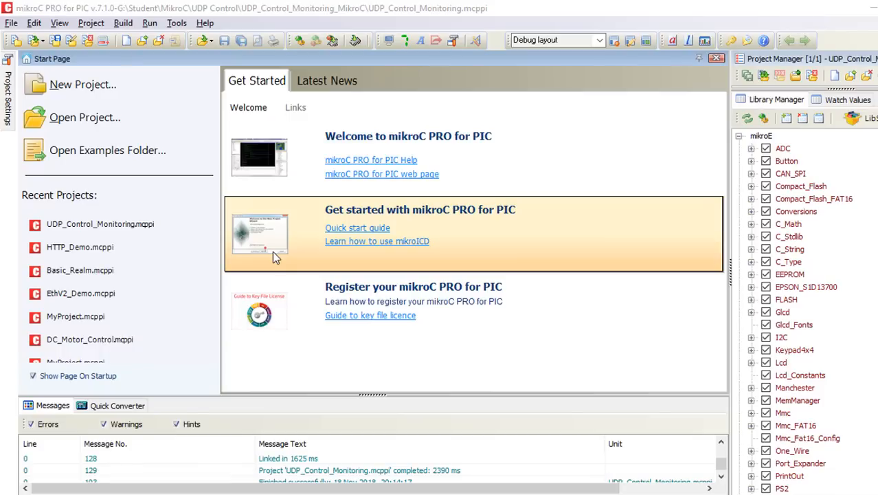
# - Start a new project named UDP_Ethernet_Control in its folder targeting the P18F45K22 at 8 MHz
pyautogui.click(83, 84)
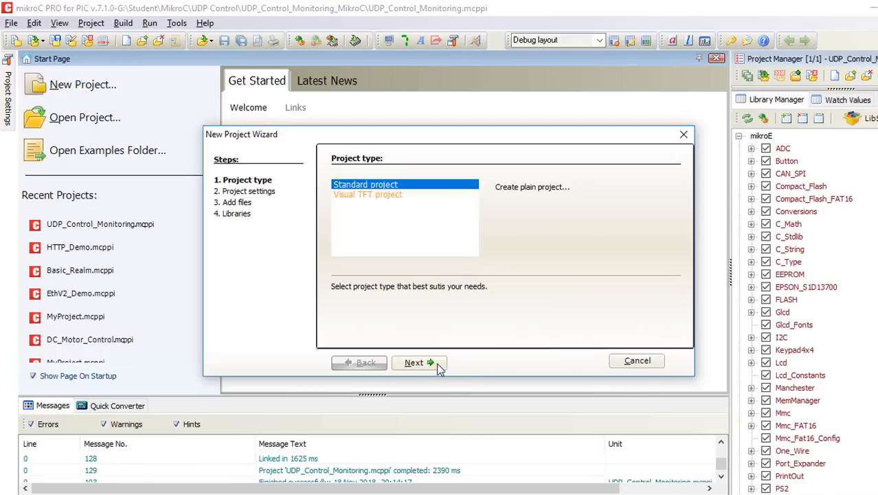
pyautogui.click(420, 362)
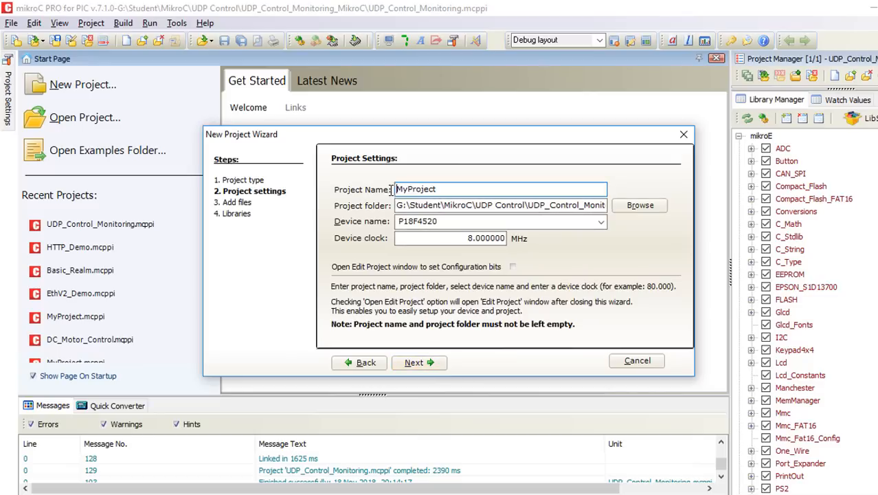
pyautogui.write('UDP_Ethernet_Contro')
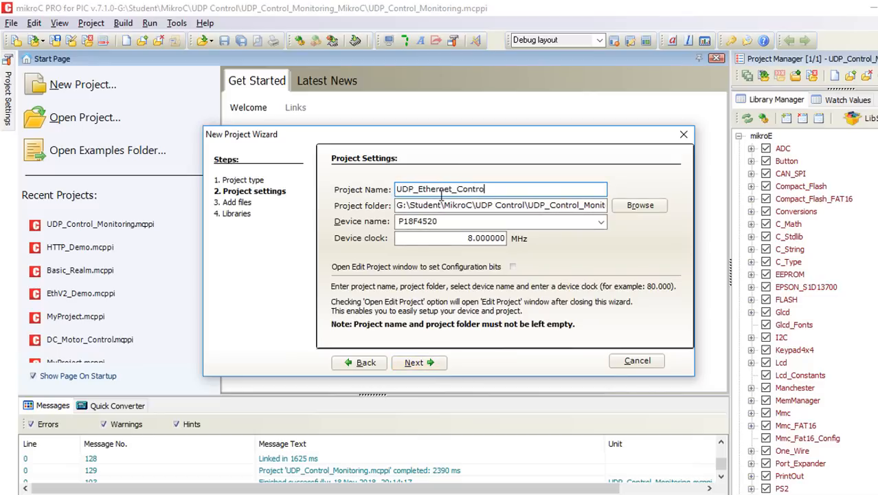
pyautogui.moveTo(639, 206)
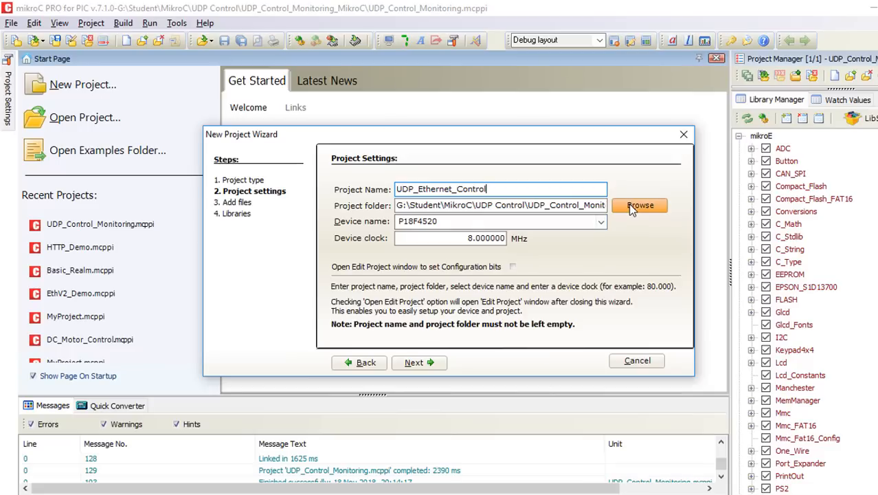
pyautogui.click(639, 206)
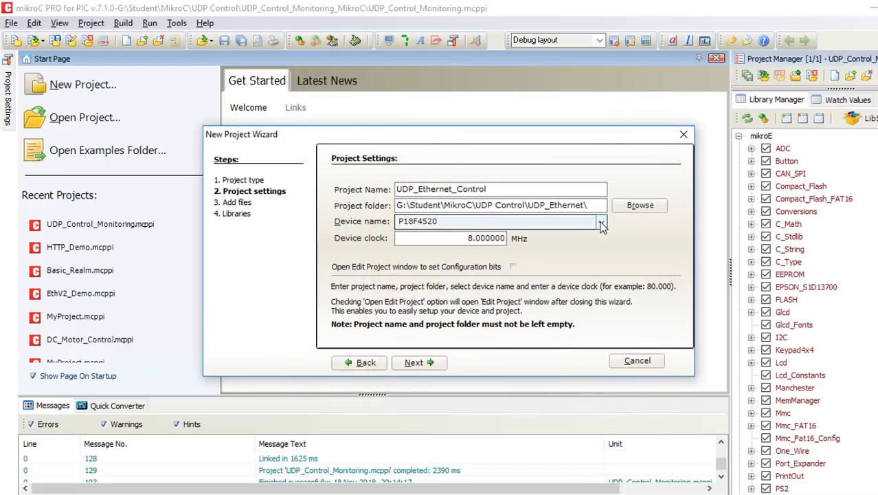
pyautogui.click(599, 220)
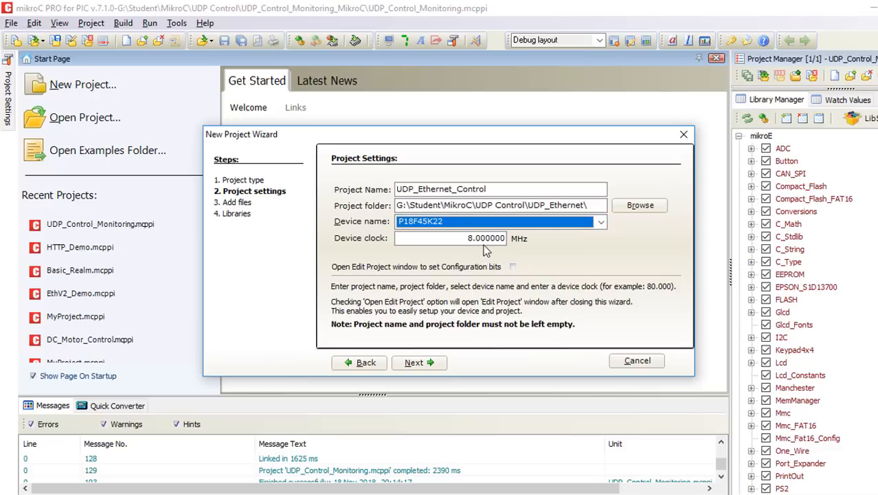
# - Skip adding files, include all libraries and finish creating the project
pyautogui.click(415, 363)
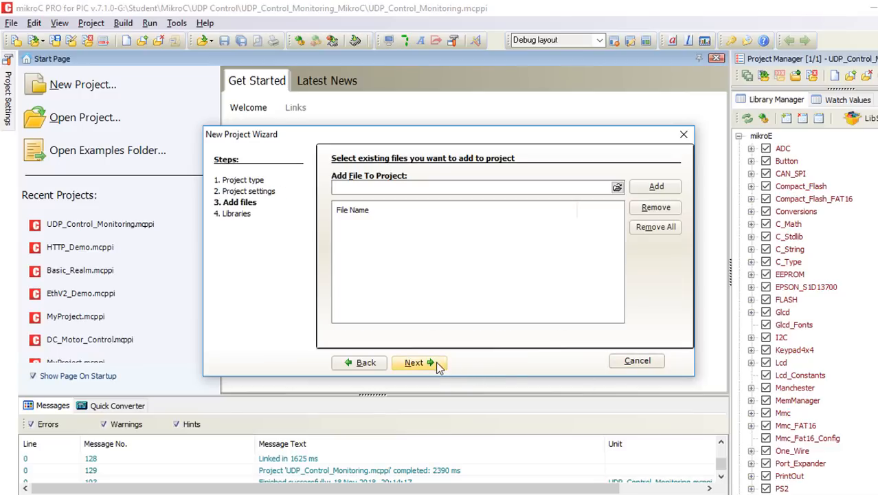
pyautogui.click(415, 363)
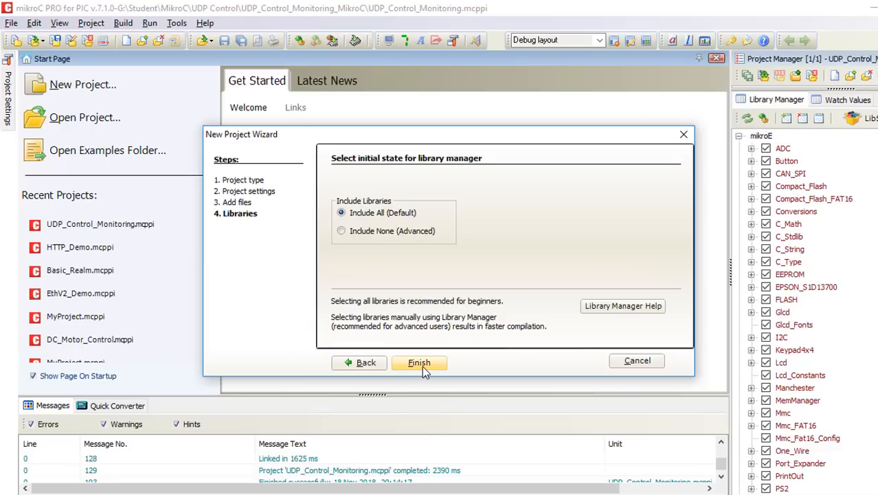
pyautogui.click(419, 363)
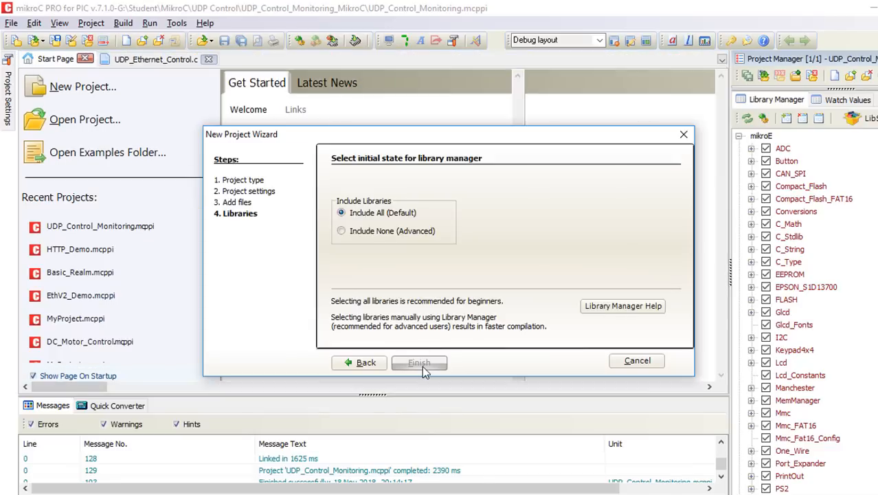
pyautogui.click(419, 363)
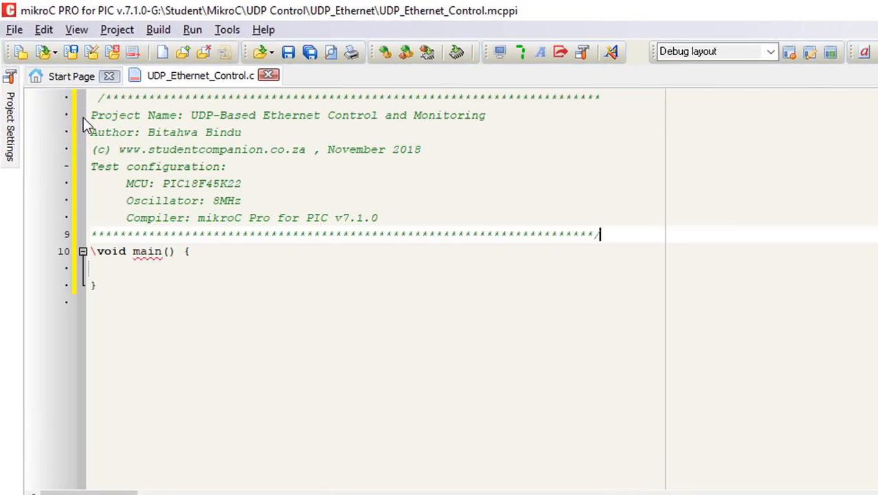
# - Review the pasted ENC28J60 pin declarations, pointing out the chip-select pin and MAC address bytes
pyautogui.scroll(-3)
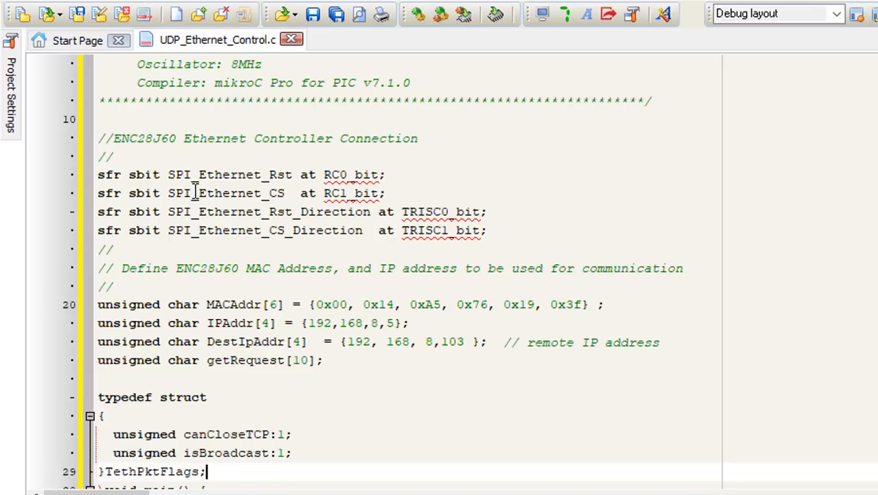
pyautogui.moveTo(224, 236)
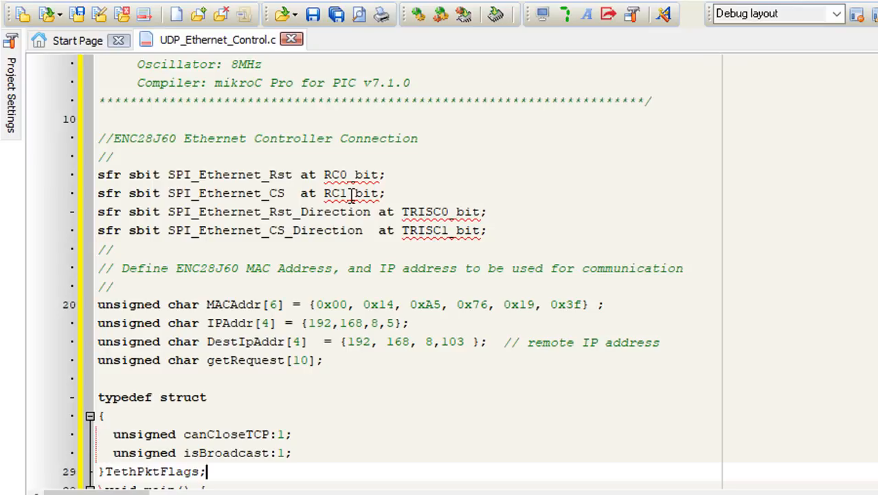
pyautogui.click(351, 193)
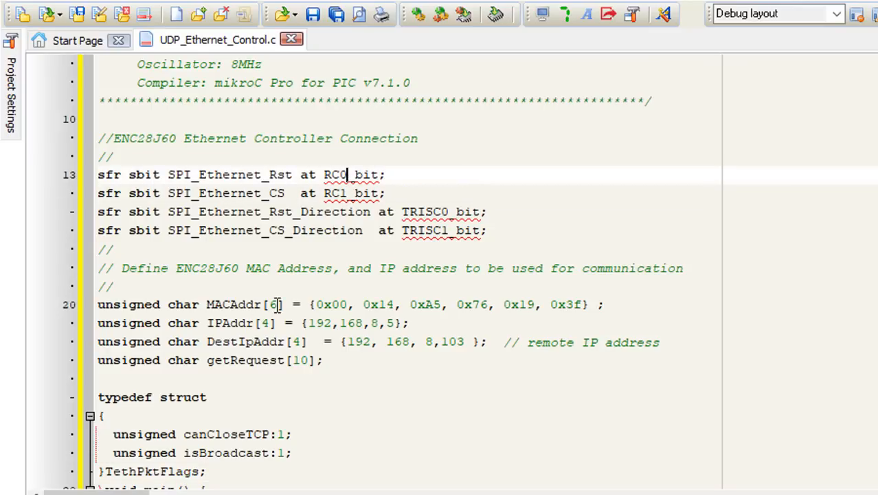
pyautogui.moveTo(330, 305); pyautogui.dragTo(550, 305)
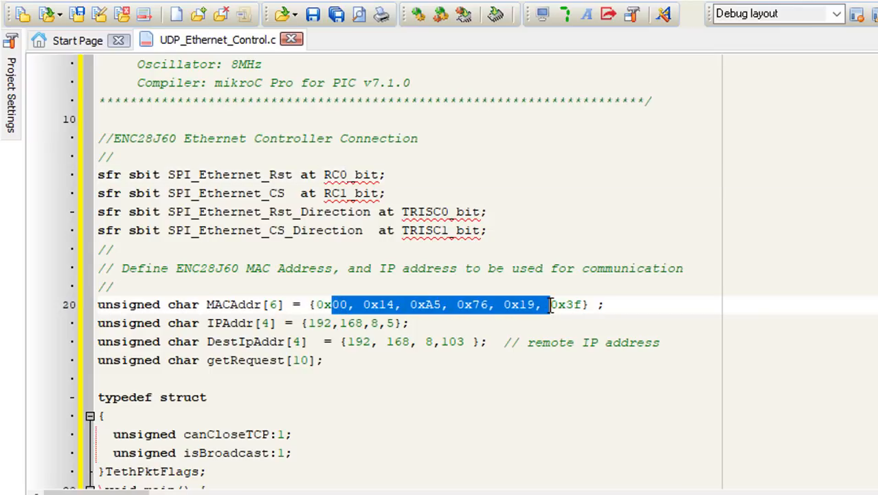
pyautogui.moveTo(332, 327)
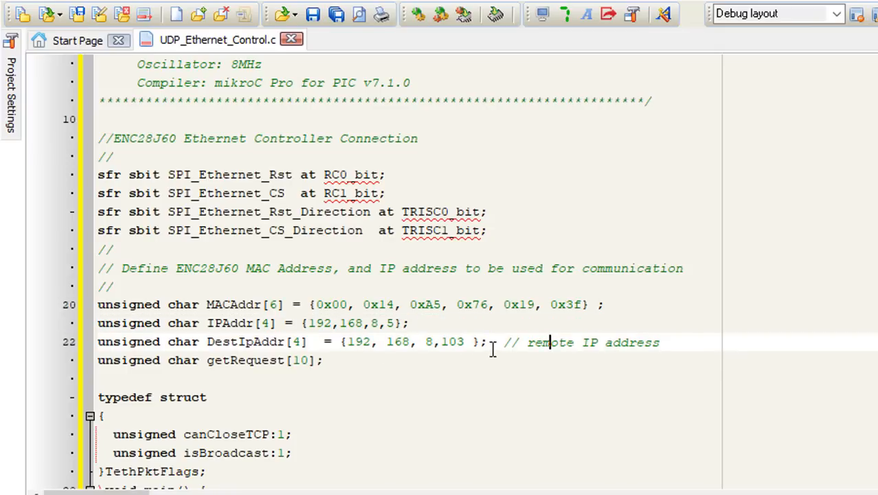
pyautogui.moveTo(462, 343)
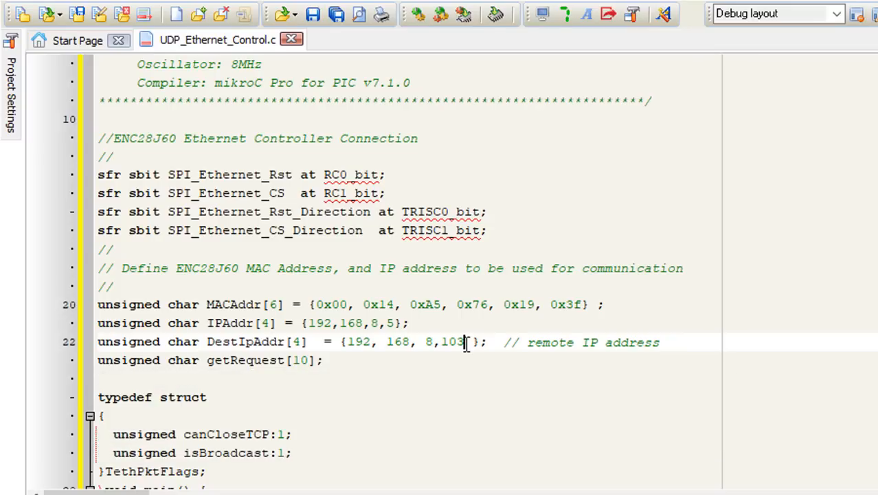
# - Review main's variable declarations and port setup, marking the ANSELD register line
pyautogui.scroll(-3)
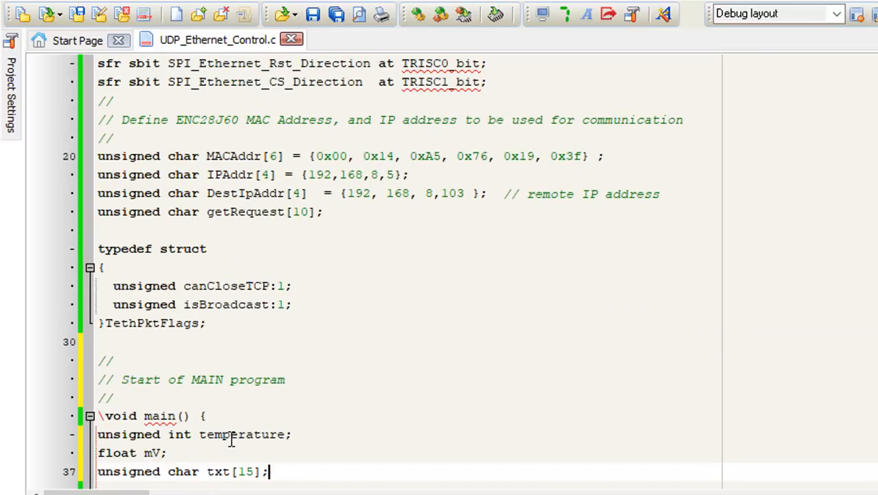
pyautogui.scroll(-3)
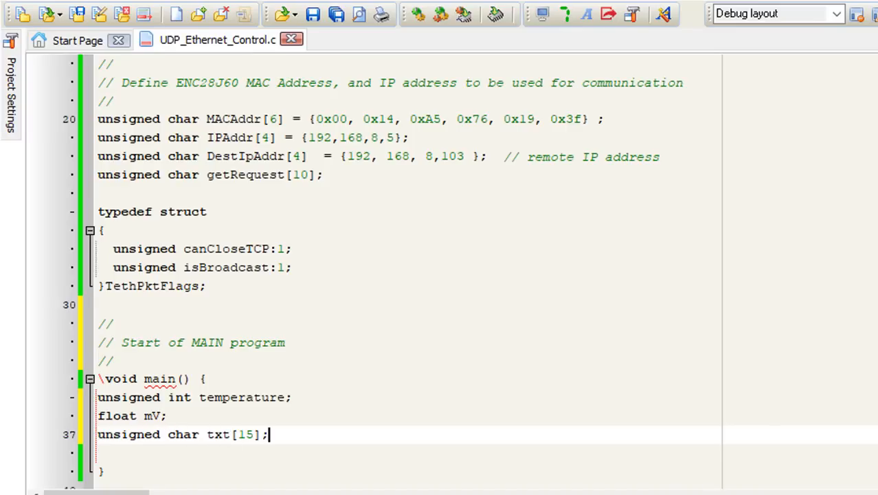
pyautogui.scroll(-3)
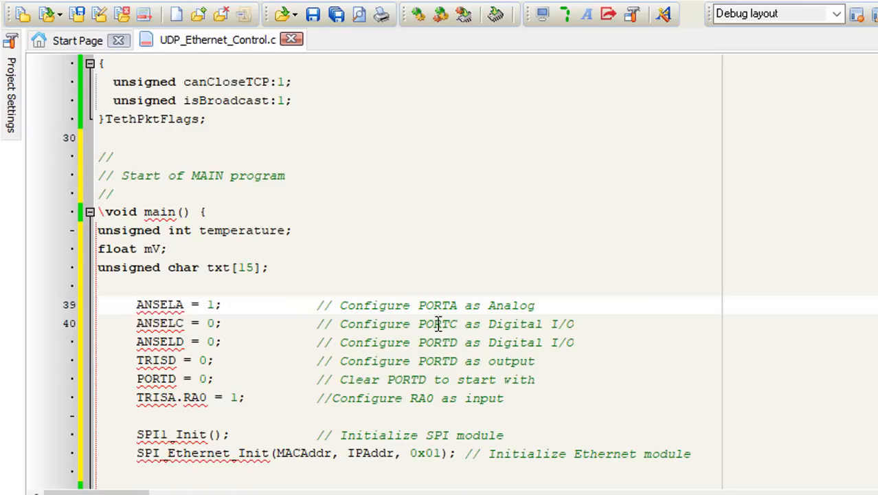
pyautogui.moveTo(535, 313)
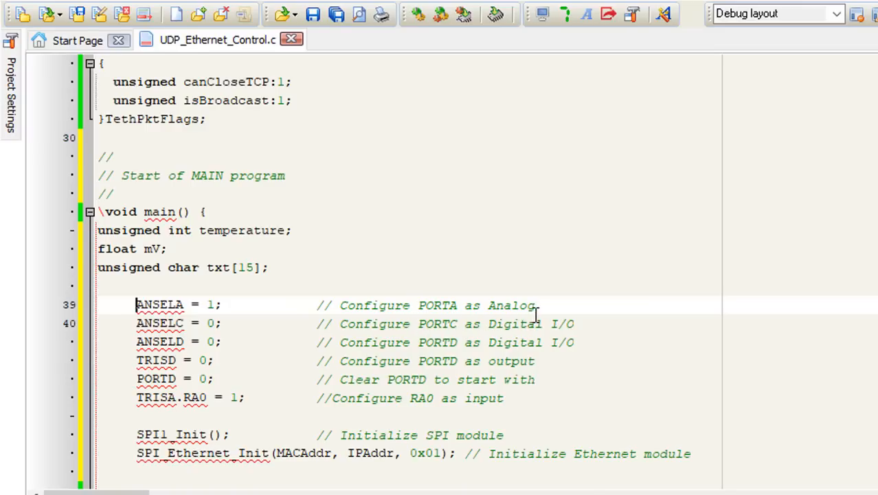
pyautogui.moveTo(258, 343)
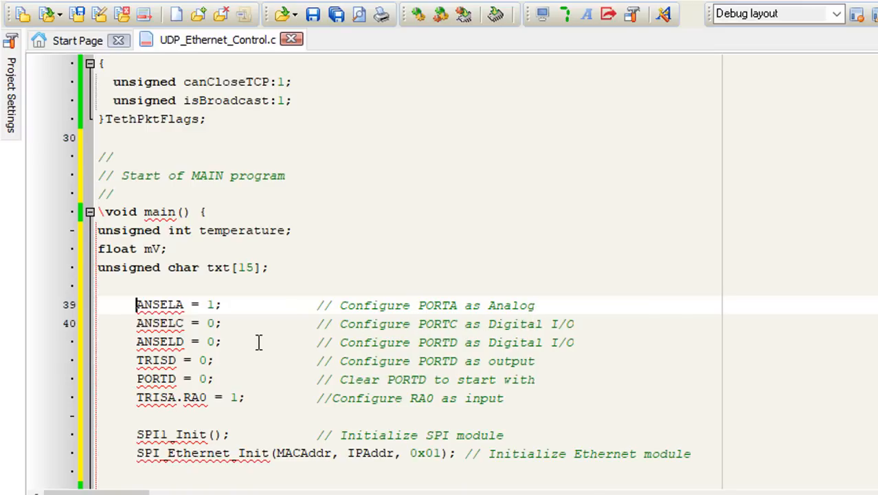
pyautogui.moveTo(244, 342)
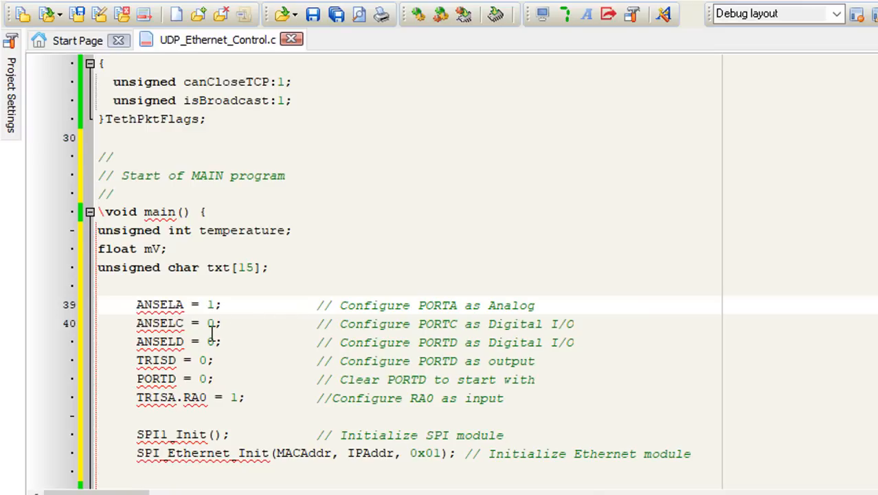
pyautogui.doubleClick(161, 341)
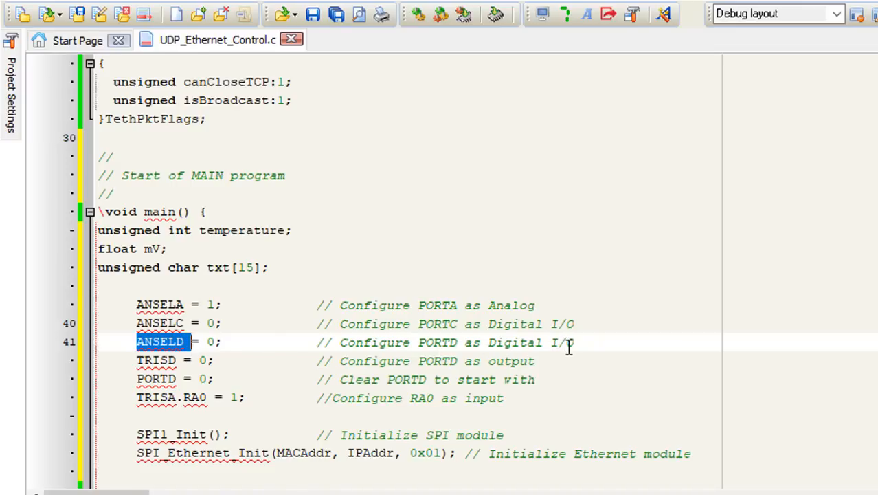
pyautogui.moveTo(454, 363)
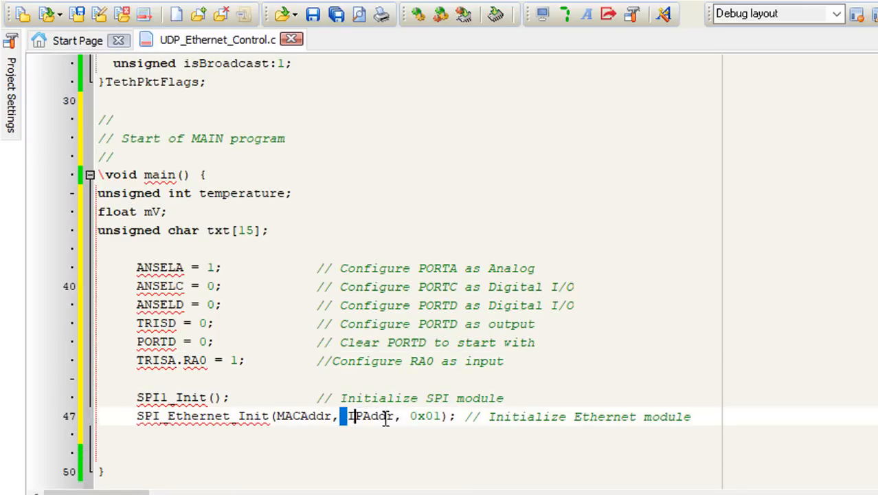
# - After ADC_Init, add a while(1) loop calling SPI_Ethernet_doPacket() to process received packets
pyautogui.moveTo(347, 415); pyautogui.dragTo(429, 415)
pyautogui.write('ADC_Init();                // Initialize ADC')
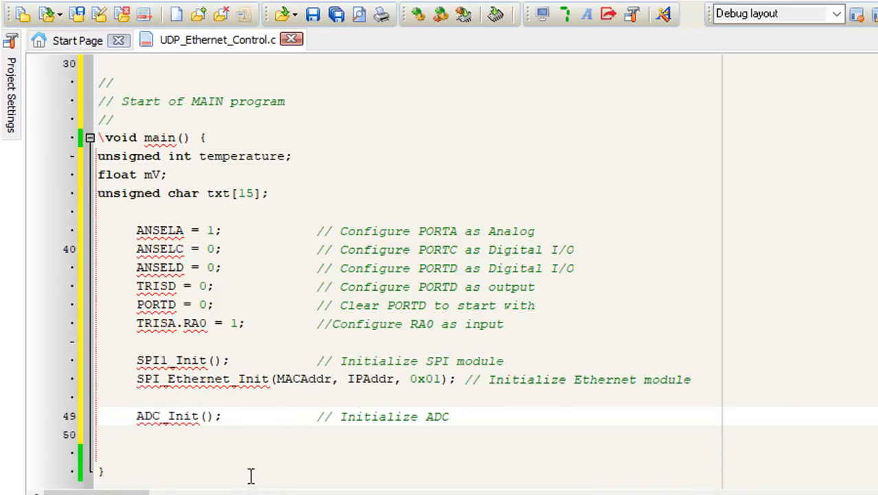
pyautogui.scroll(-3)
pyautogui.write('while(1)                // Loop forever')
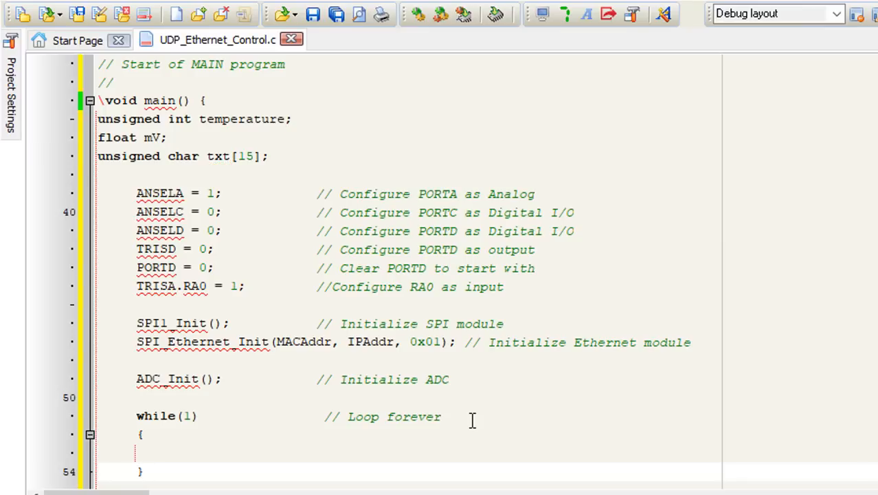
pyautogui.write('SPI_Ethernet_doPacket(); // Process next received packet')
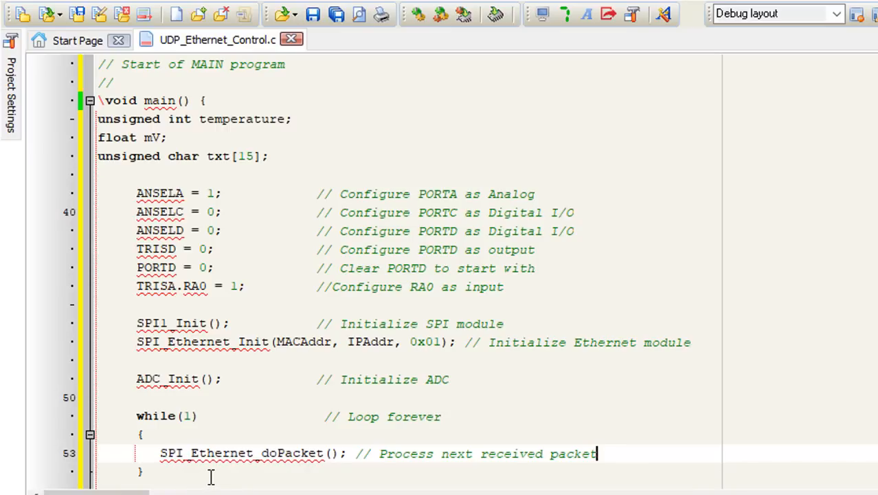
# - Place the empty SPI_Ethernet_UserTCP stub and the UDP handler writing received bytes to PORTD above main
pyautogui.scroll(3)
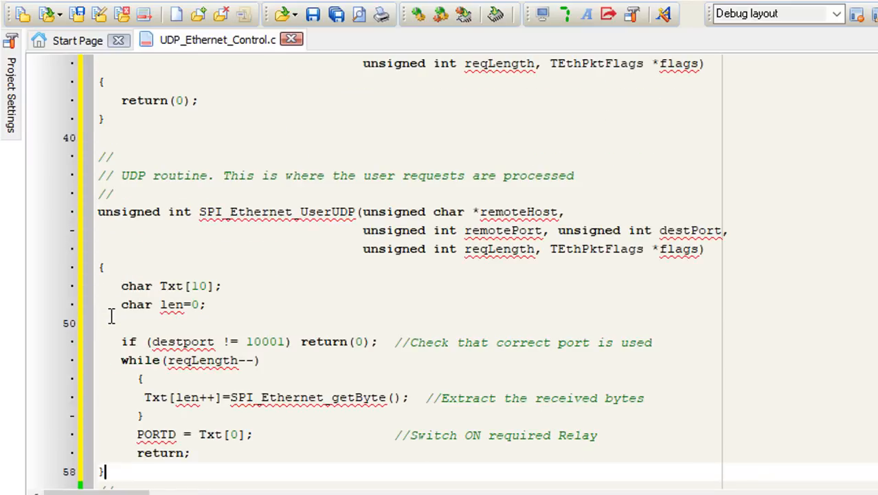
pyautogui.scroll(3)
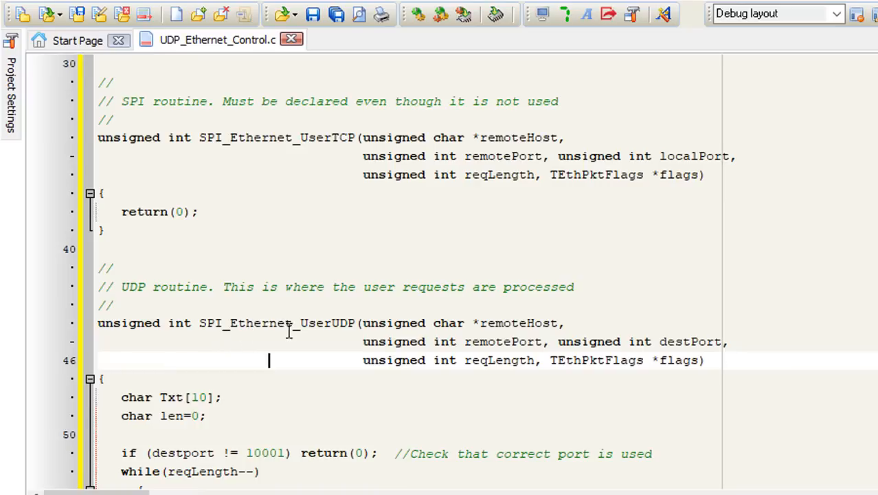
pyautogui.moveTo(352, 330)
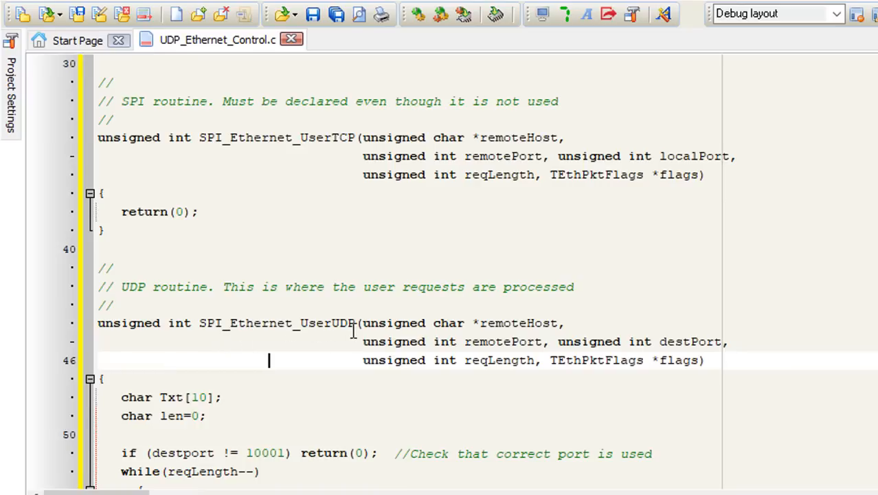
pyautogui.moveTo(349, 366)
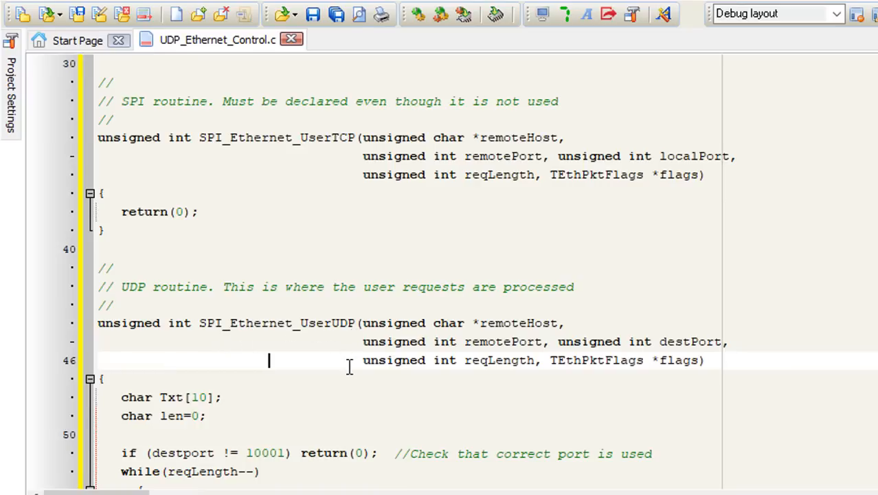
pyautogui.scroll(3)
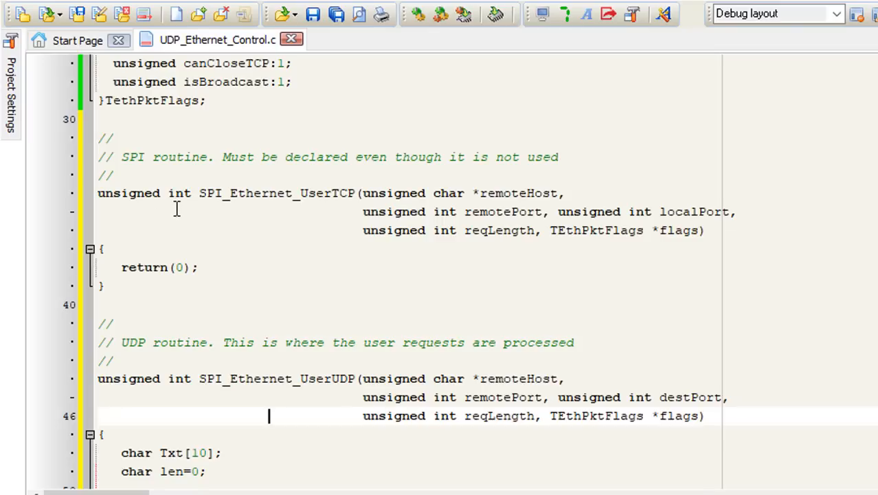
pyautogui.moveTo(308, 198)
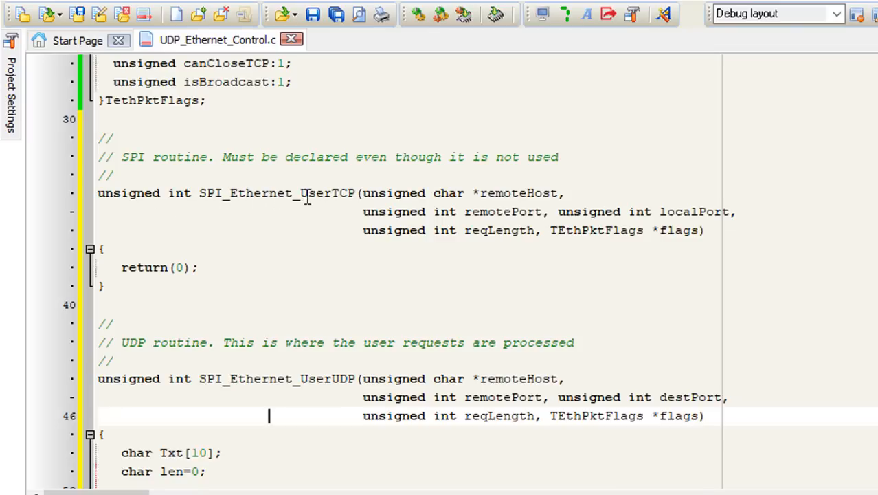
pyautogui.moveTo(397, 231)
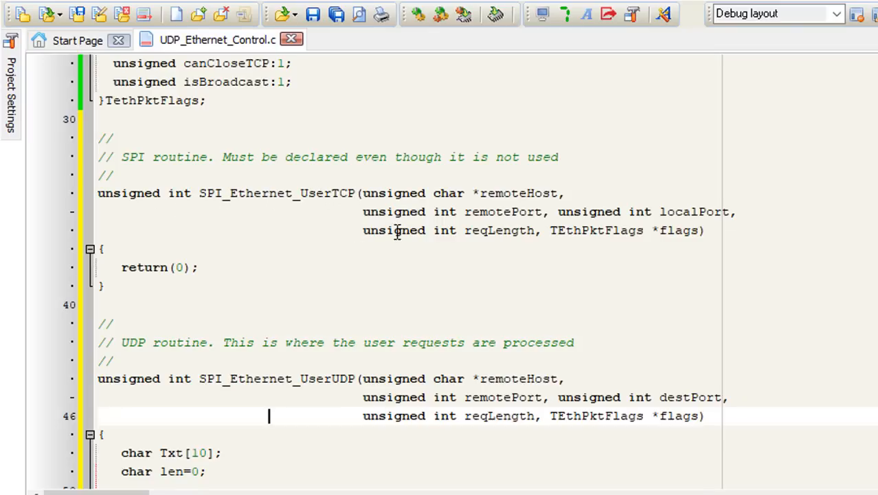
pyautogui.scroll(-3)
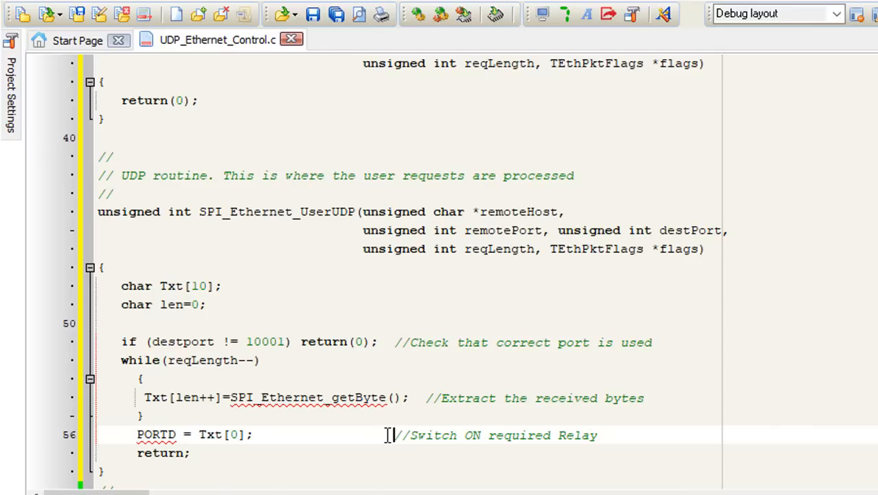
# - Add the if(flag) block: ADC_Read, conversion, FloatToStr, SPI_Ethernet_sendUDP to port 10001, then reset flag
pyautogui.scroll(-3)
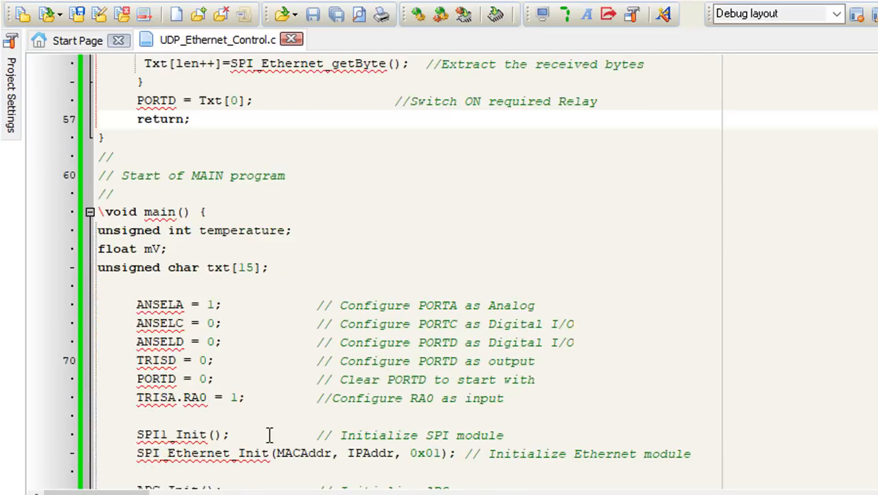
pyautogui.scroll(-3)
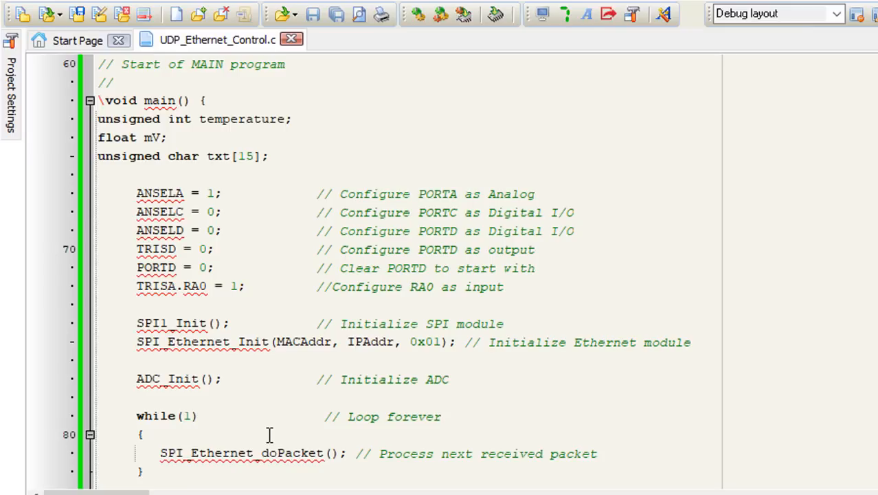
pyautogui.scroll(-3)
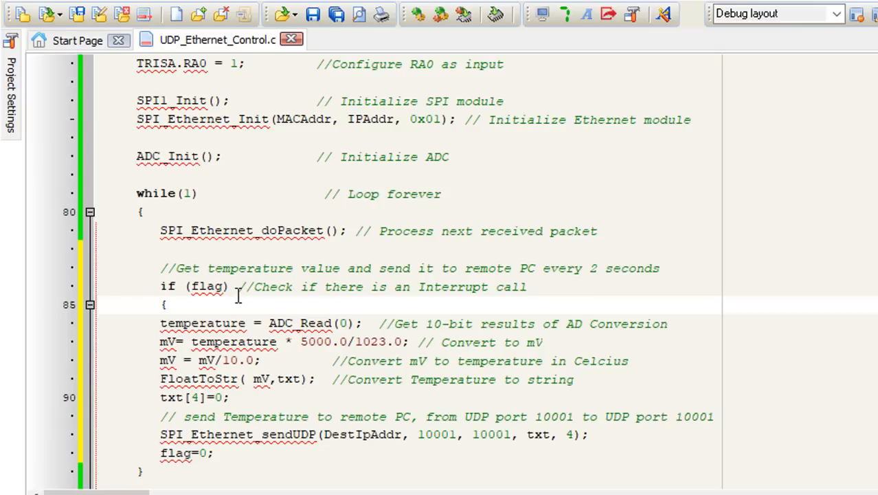
pyautogui.doubleClick(208, 287)
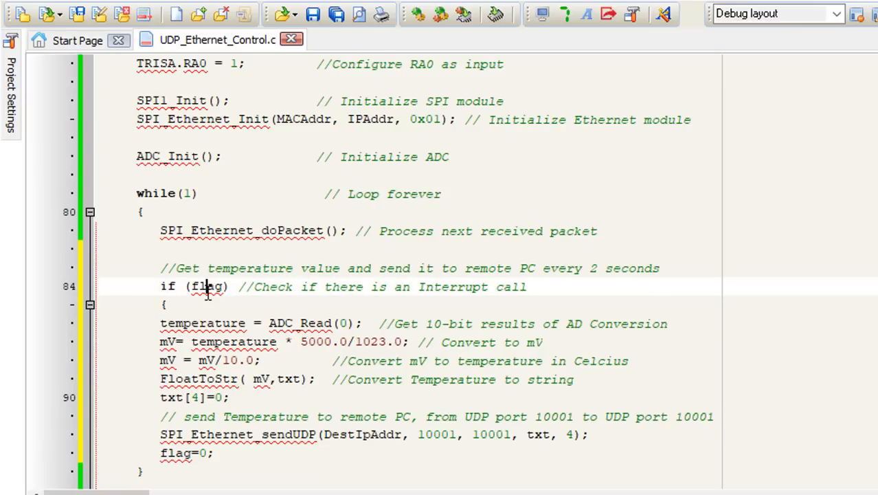
pyautogui.moveTo(455, 336)
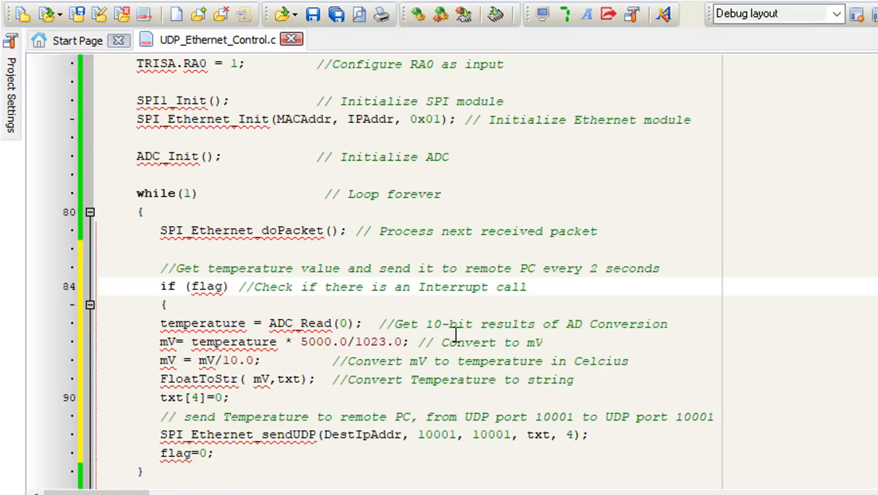
pyautogui.moveTo(619, 334)
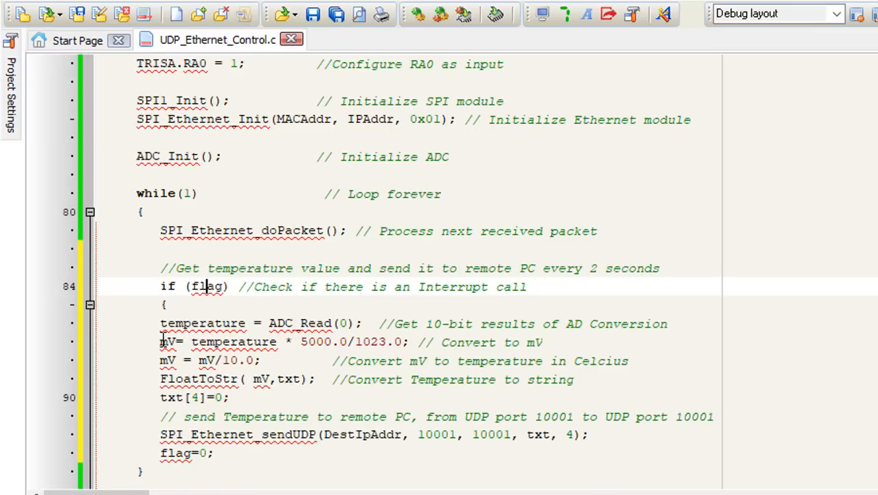
pyautogui.moveTo(160, 342); pyautogui.dragTo(268, 360)
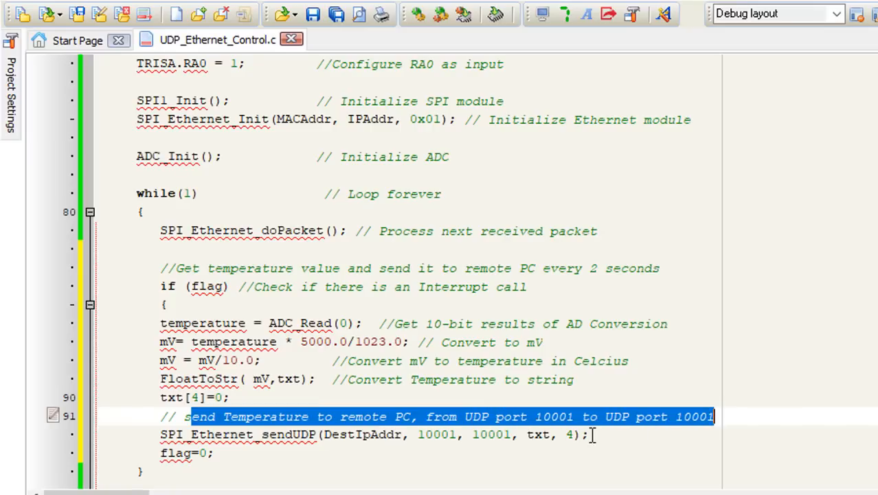
pyautogui.moveTo(599, 435)
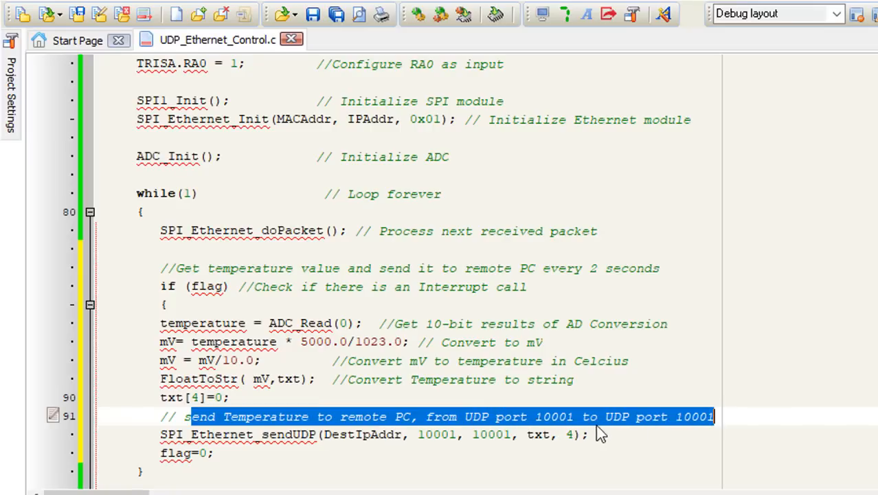
pyautogui.moveTo(708, 432)
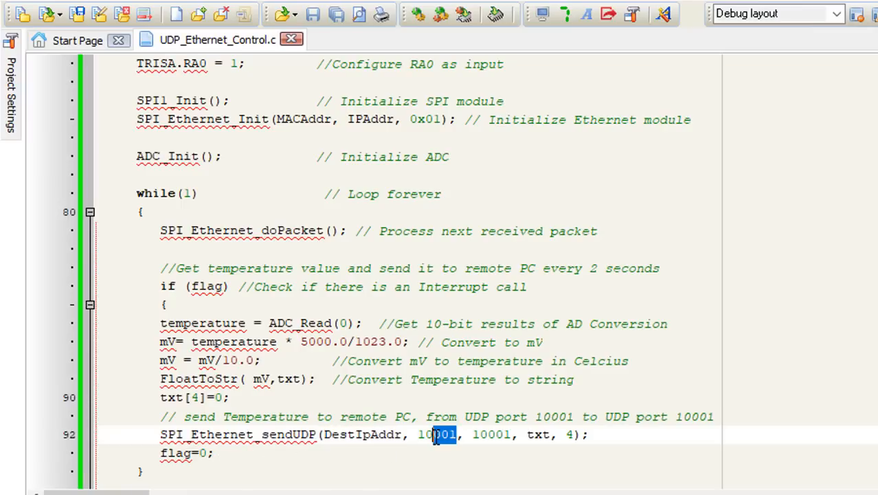
pyautogui.doubleClick(539, 435)
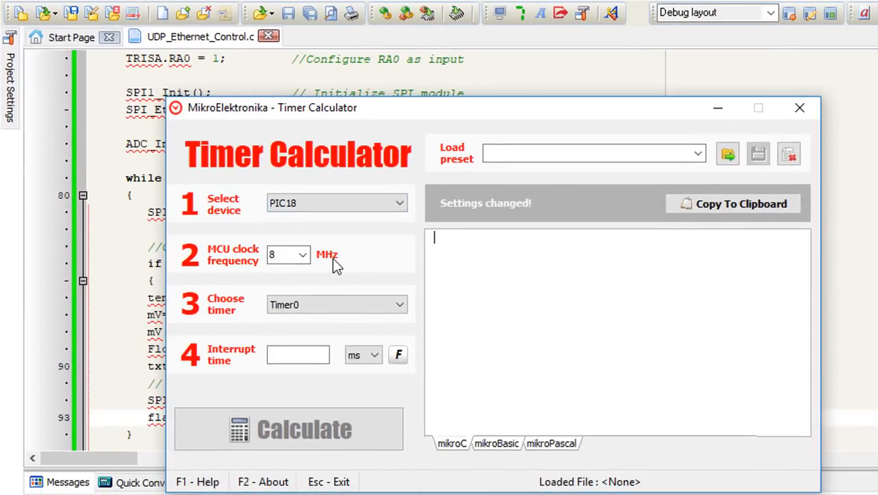
pyautogui.moveTo(332, 267)
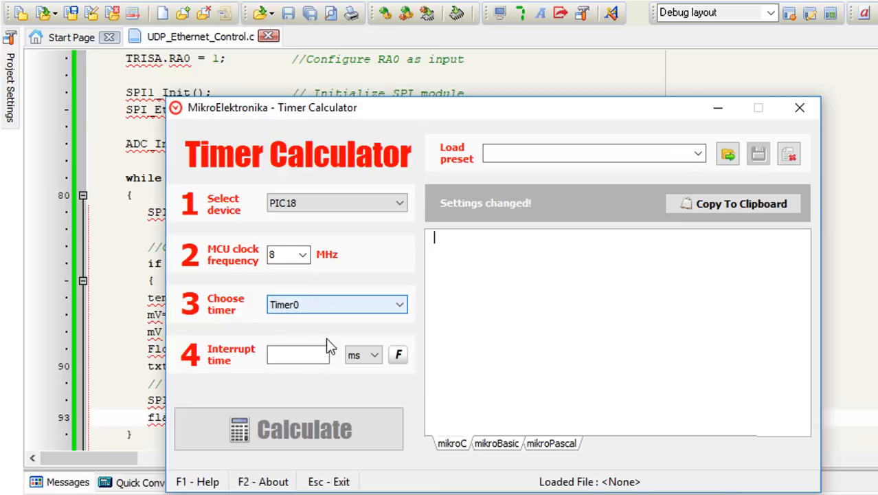
# - Set the interrupt time to 2 seconds, calculate the Timer0 code and copy it to the clipboard
pyautogui.write('2')
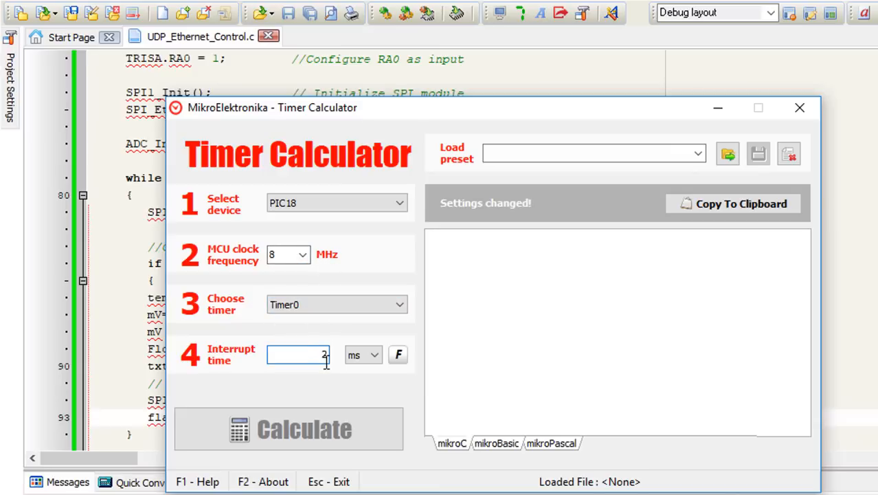
pyautogui.click(374, 355)
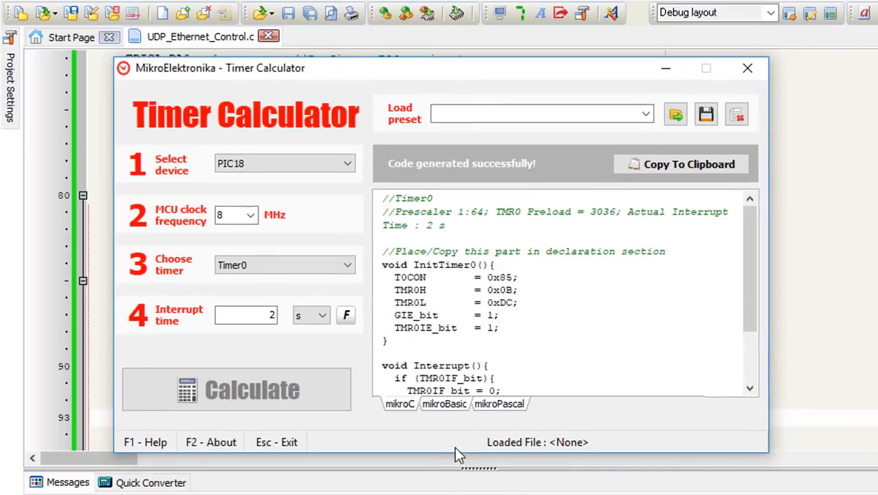
pyautogui.click(682, 164)
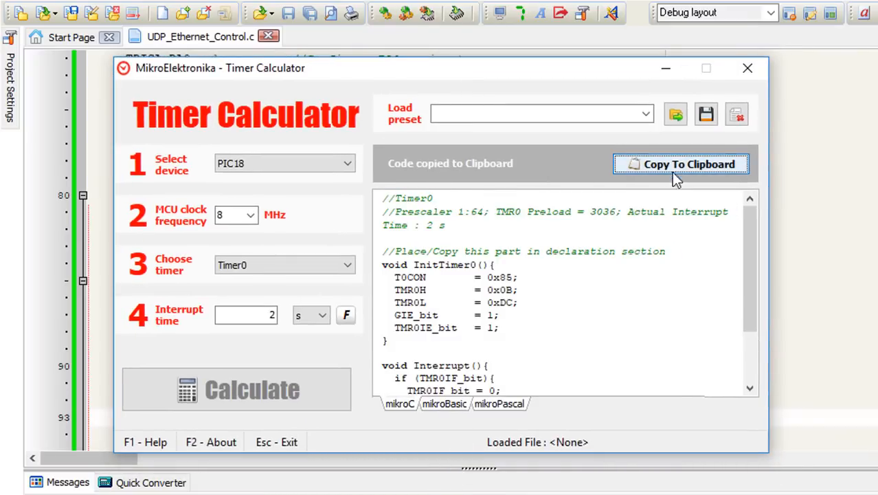
pyautogui.click(747, 67)
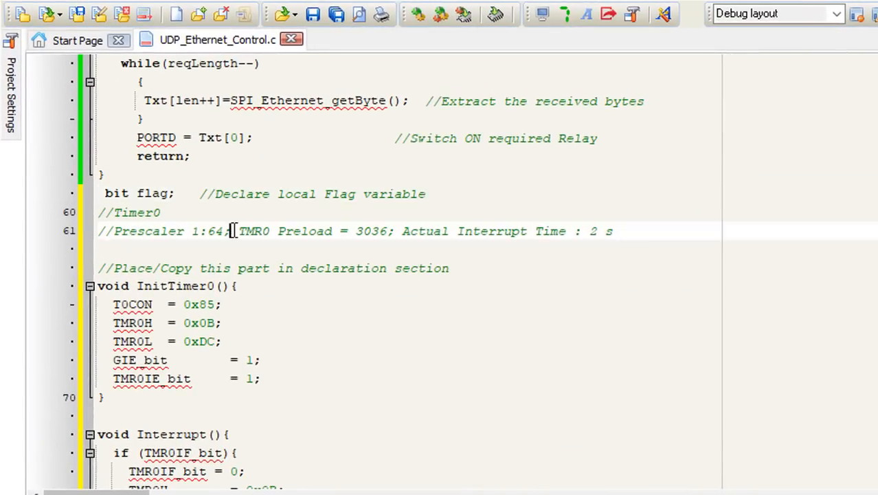
# - Make the pasted Timer0 interrupt routine set flag = 1 instead of the placeholder comment
pyautogui.scroll(-3)
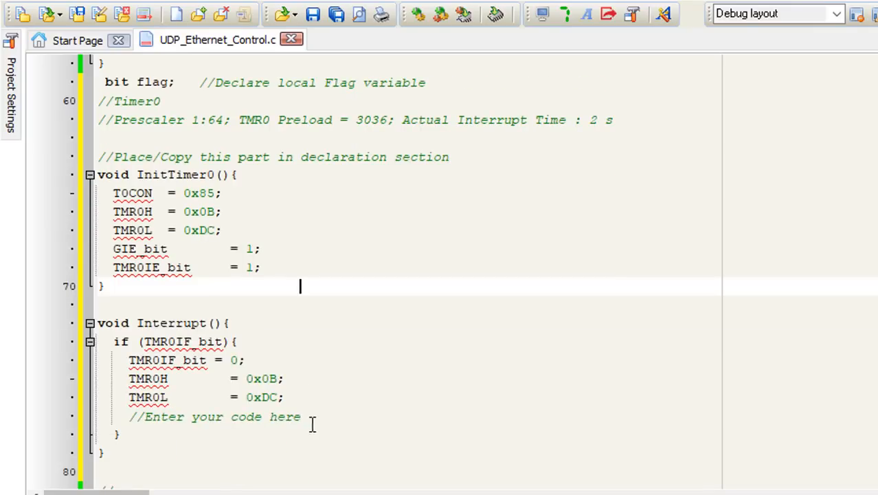
pyautogui.doubleClick(206, 417)
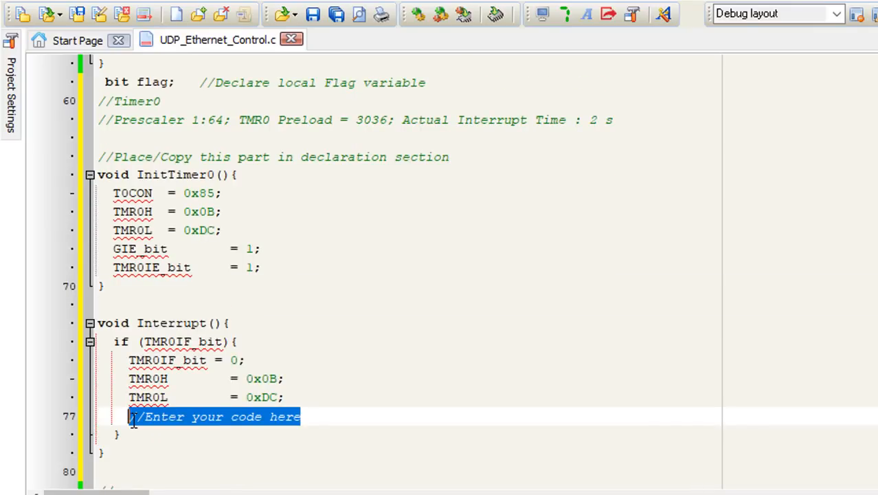
pyautogui.write('flag = 1;')
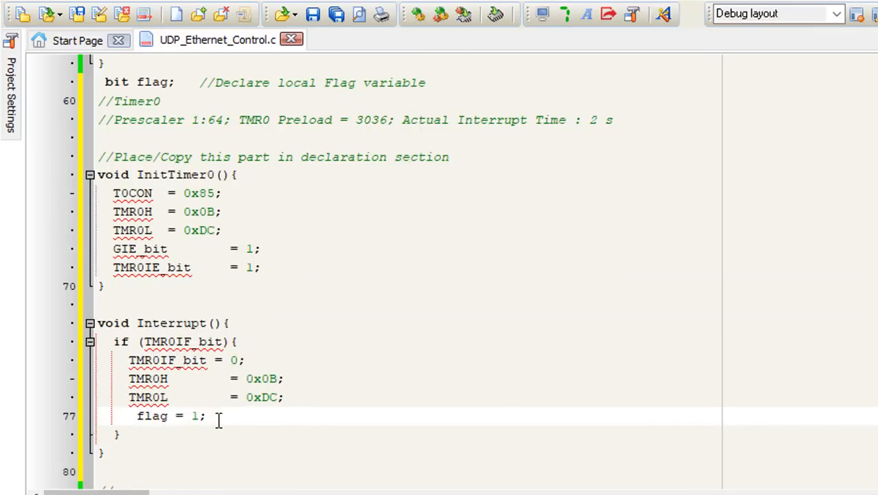
# - Add flag = 0; and InitTimer0(); in main before the loop
pyautogui.scroll(-3)
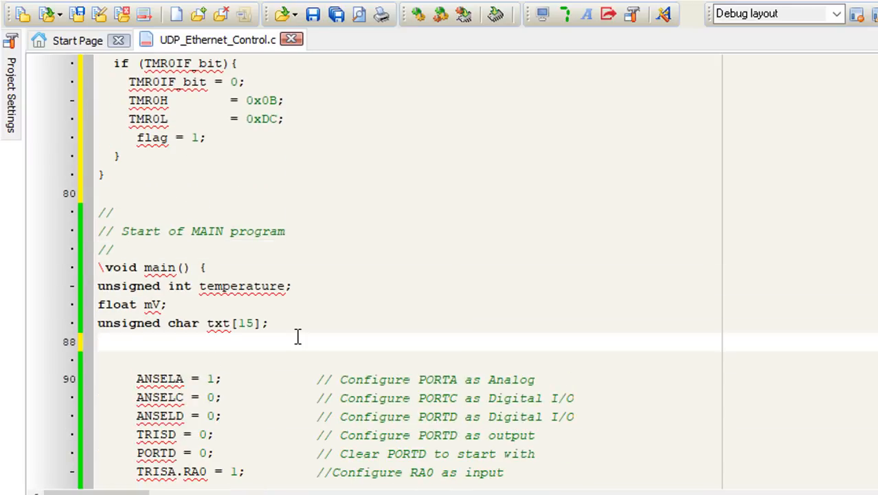
pyautogui.write('flag = 0;')
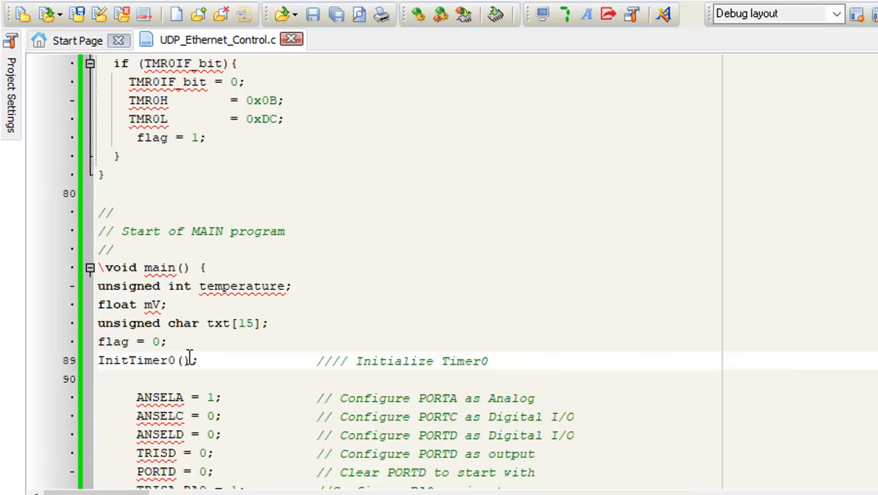
pyautogui.moveTo(396, 355)
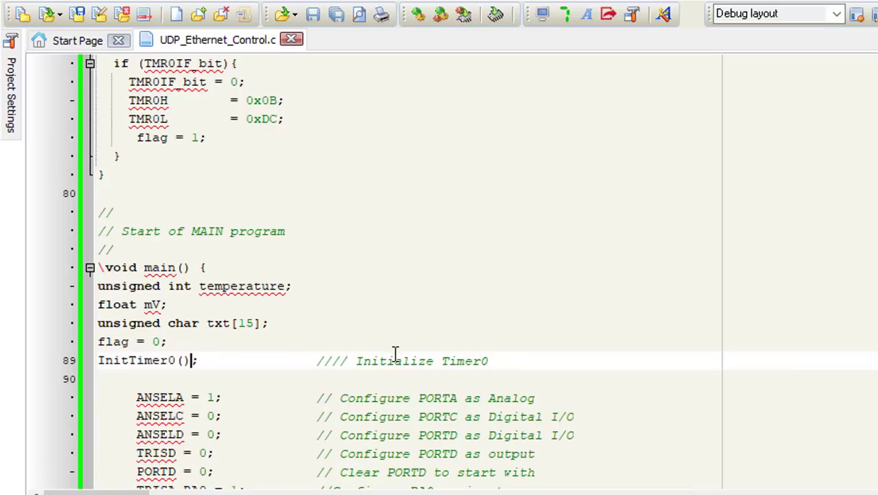
pyautogui.scroll(3)
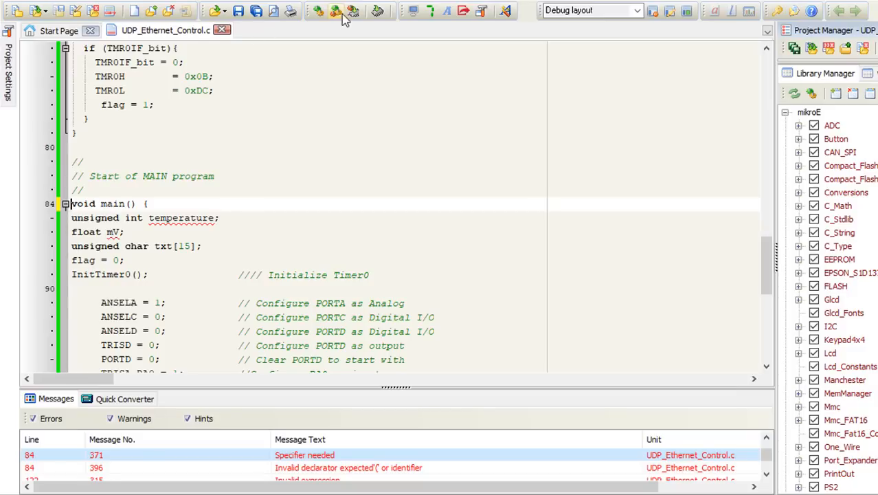
# - Build the project and untick TFT_16bit in the Library Manager to clear the unresolved extern errors
pyautogui.click(337, 11)
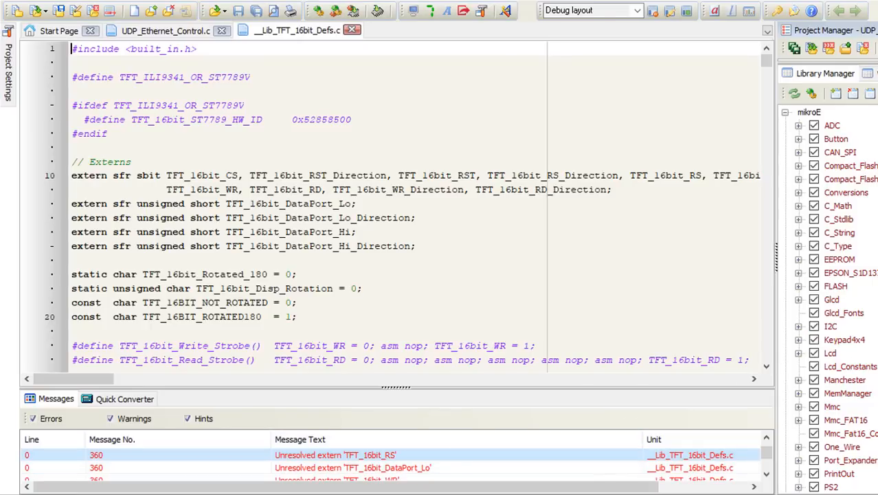
pyautogui.scroll(-3)
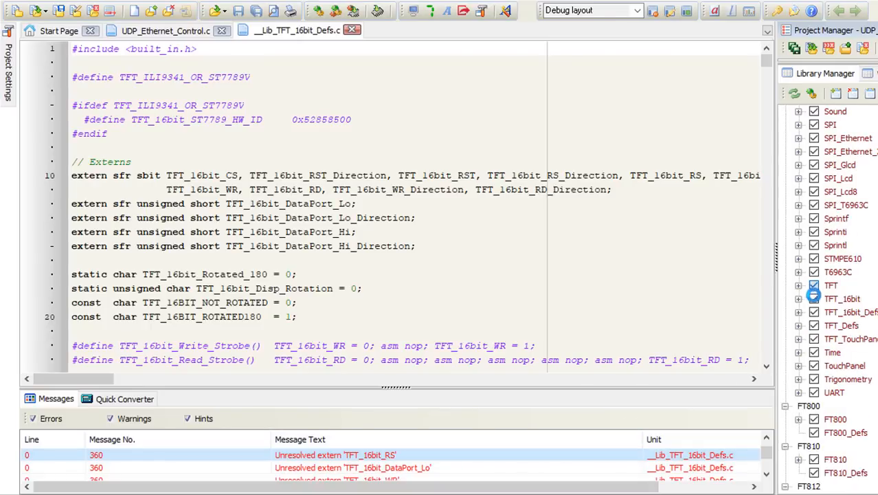
pyautogui.click(813, 312)
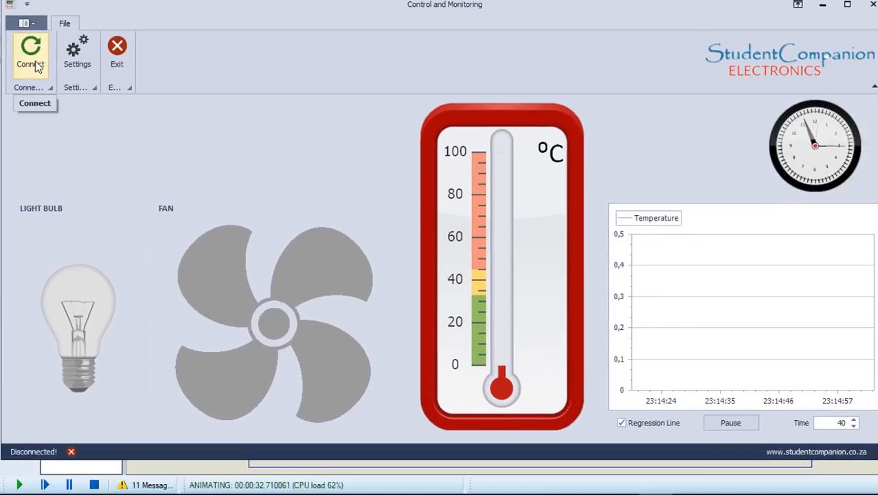
# - Connect to the Ethernet board, then switch the light bulb and the fan on
pyautogui.click(31, 55)
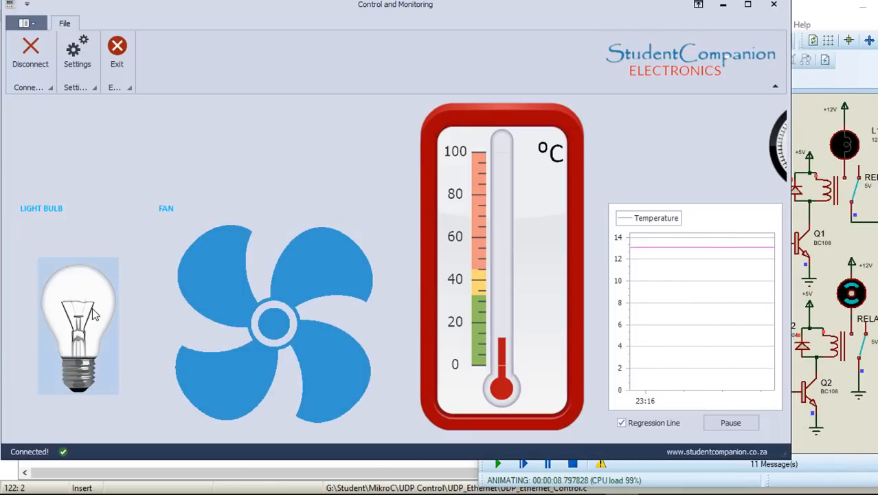
pyautogui.click(77, 323)
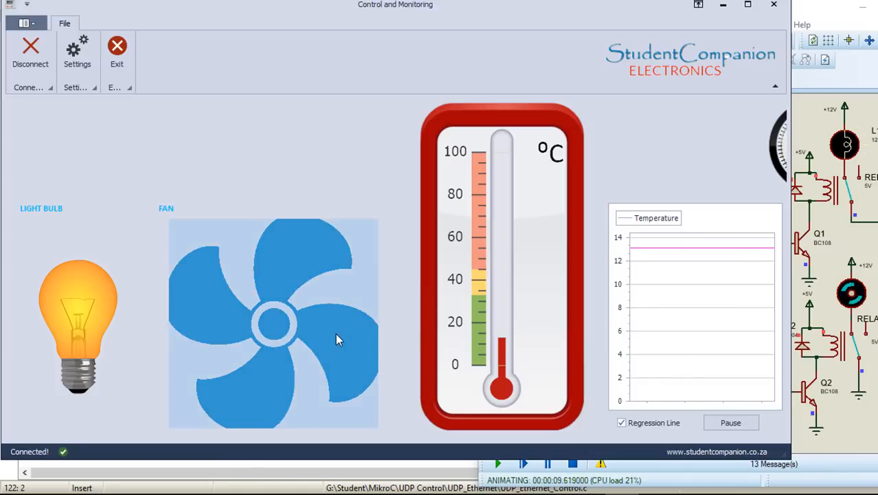
pyautogui.click(78, 327)
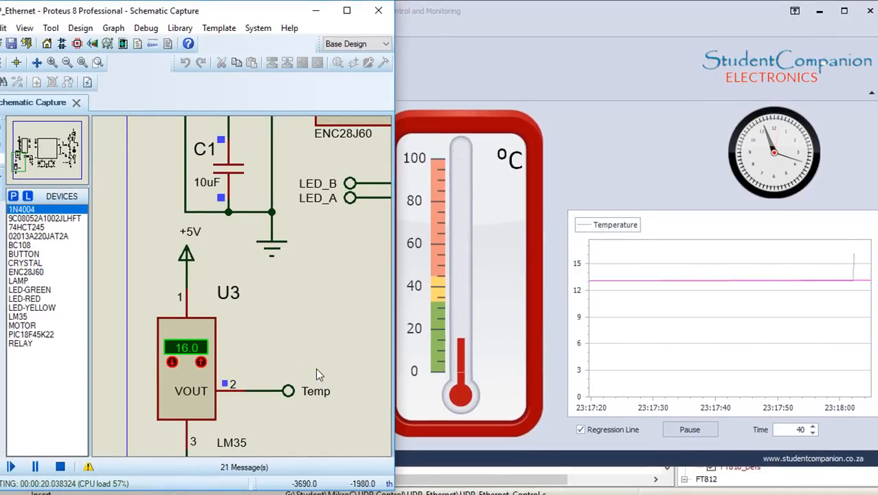
pyautogui.moveTo(170, 378)
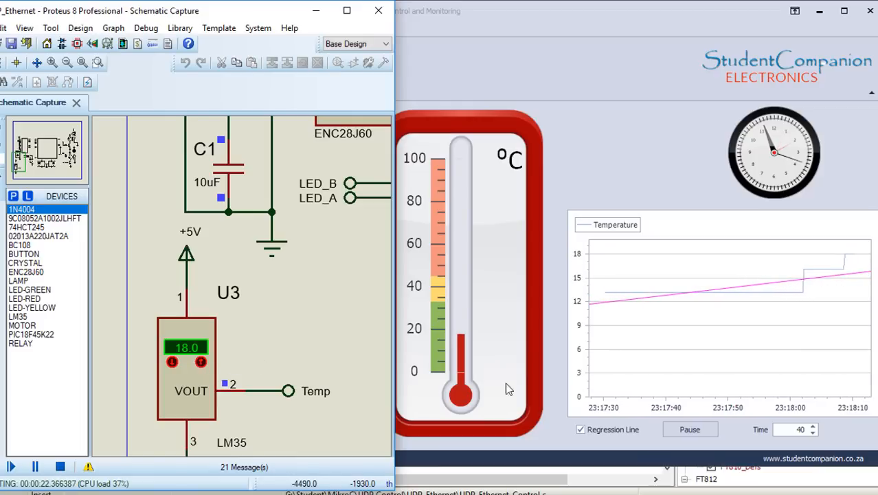
pyautogui.moveTo(824, 268)
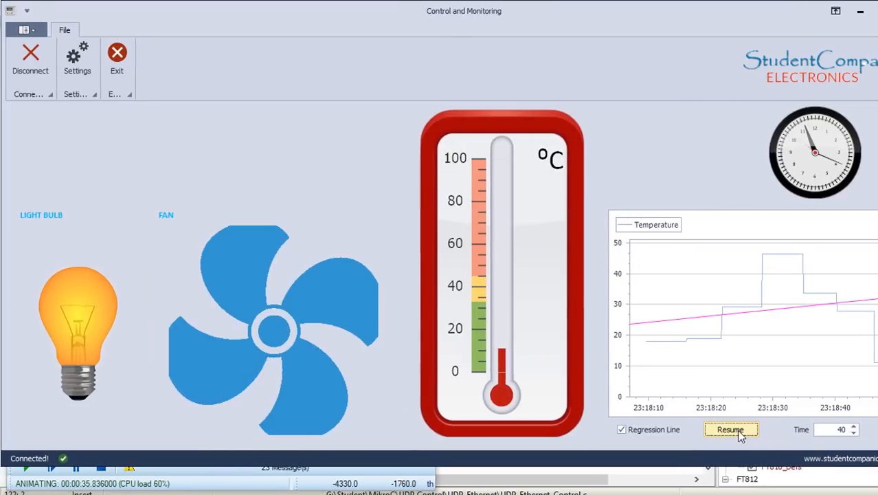
# - Resume the live temperature graph
pyautogui.click(731, 428)
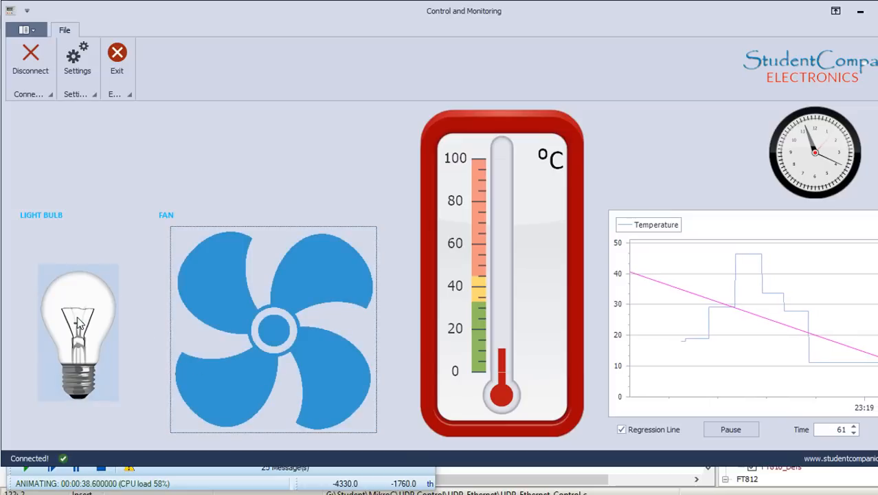
pyautogui.moveTo(347, 172)
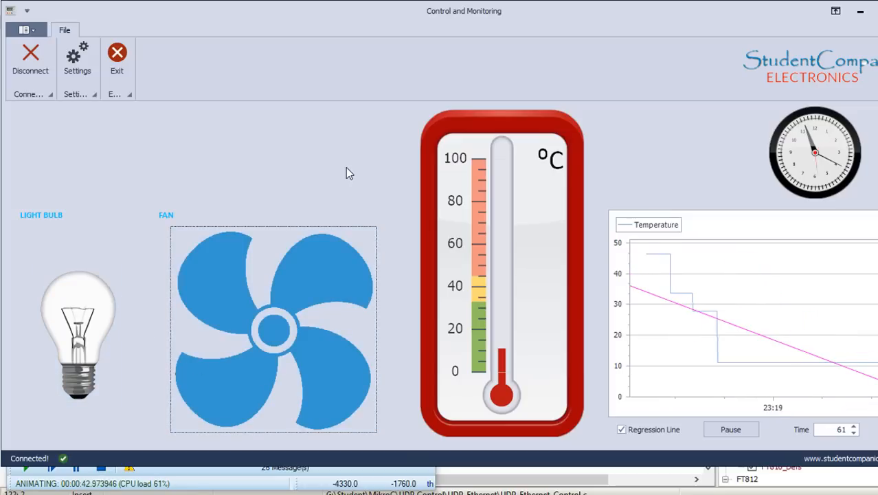